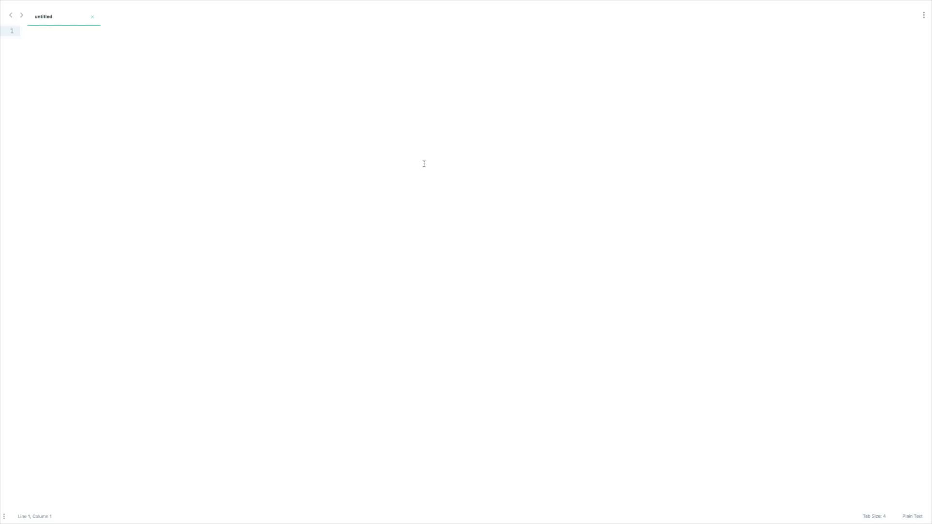
- Save the new document to the Desktop as 'Smooth scrolling effect in JS.html'
type("Smooth scrolling effect in JS.html")
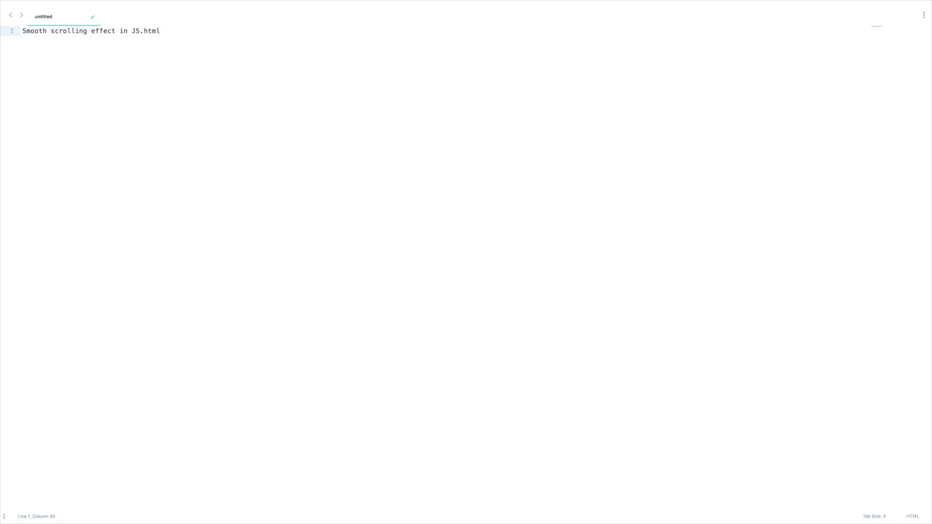
key("cmd+s")
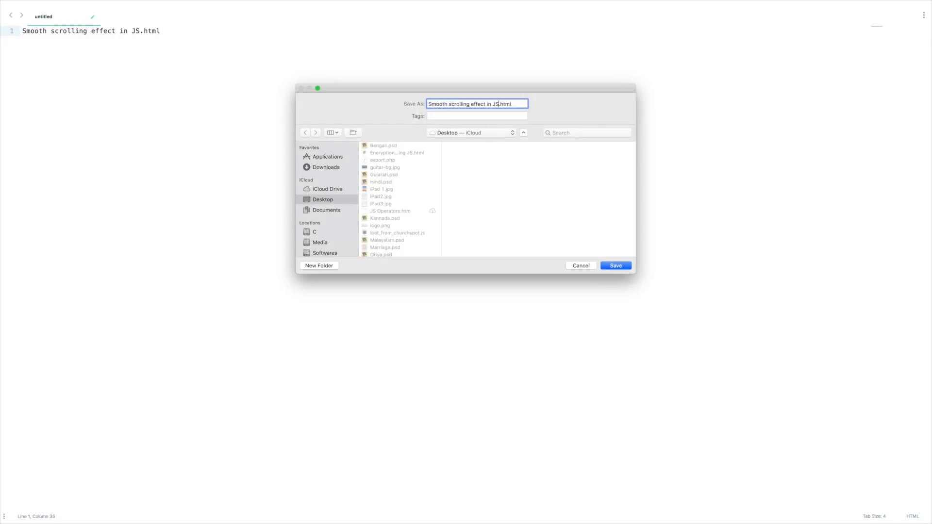
left_click(615, 265)
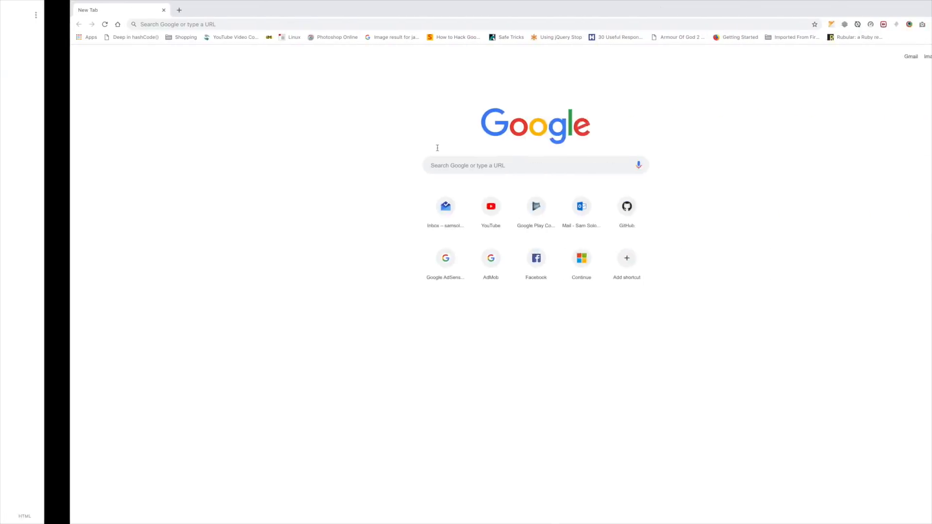
- Generate 5000 lorem ipsum items with HTML markup in FreeFormatter's Lorem Ipsum Generator
type("freeeformatter.com")
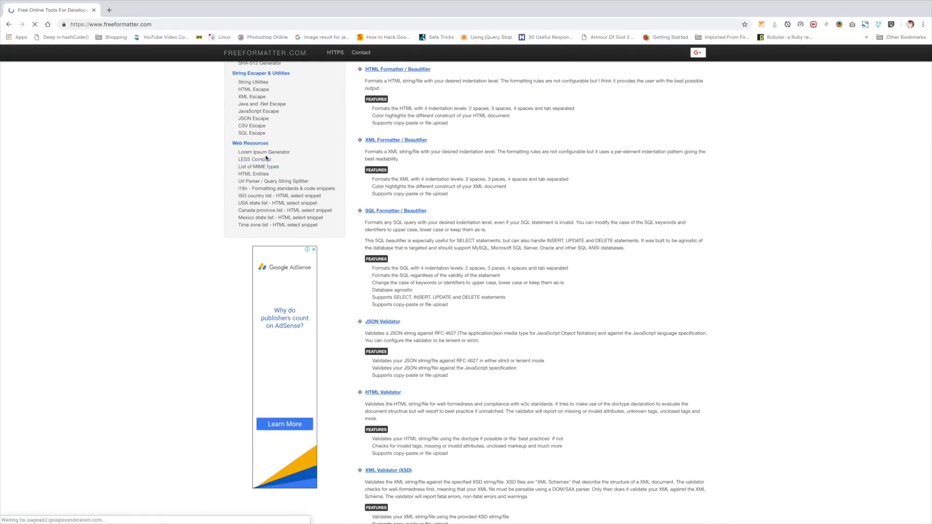
left_click(263, 152)
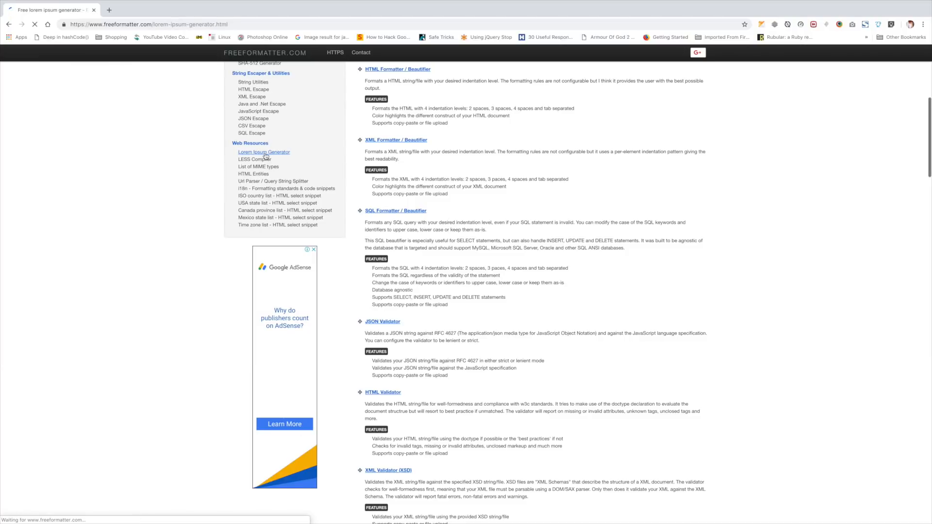
left_click(263, 152)
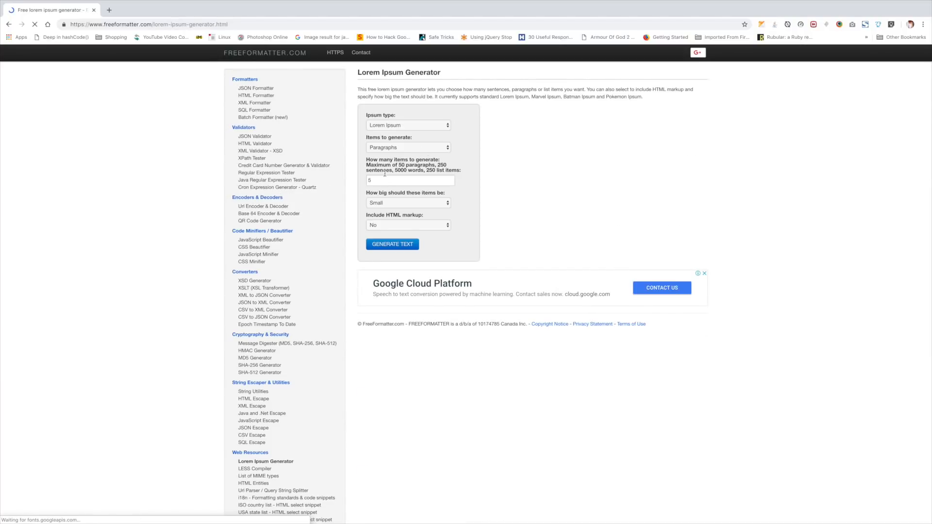
type("5000")
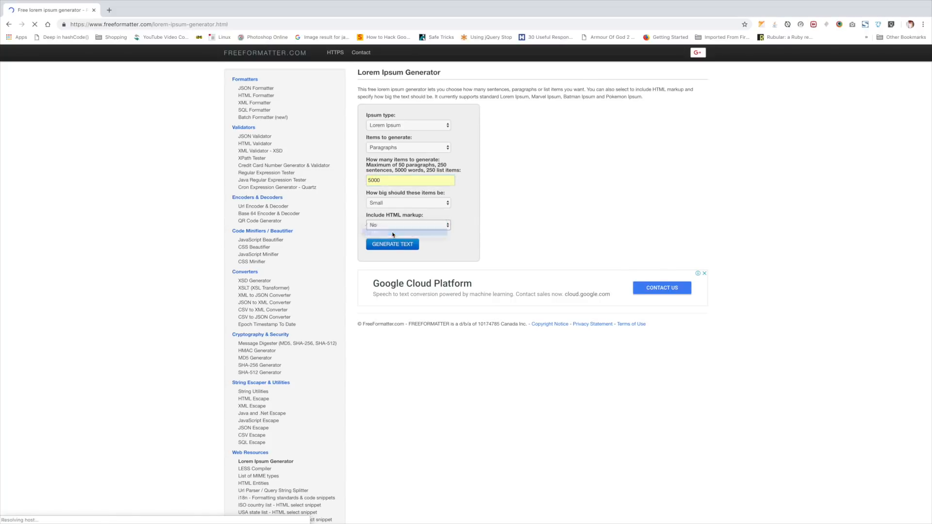
left_click(392, 243)
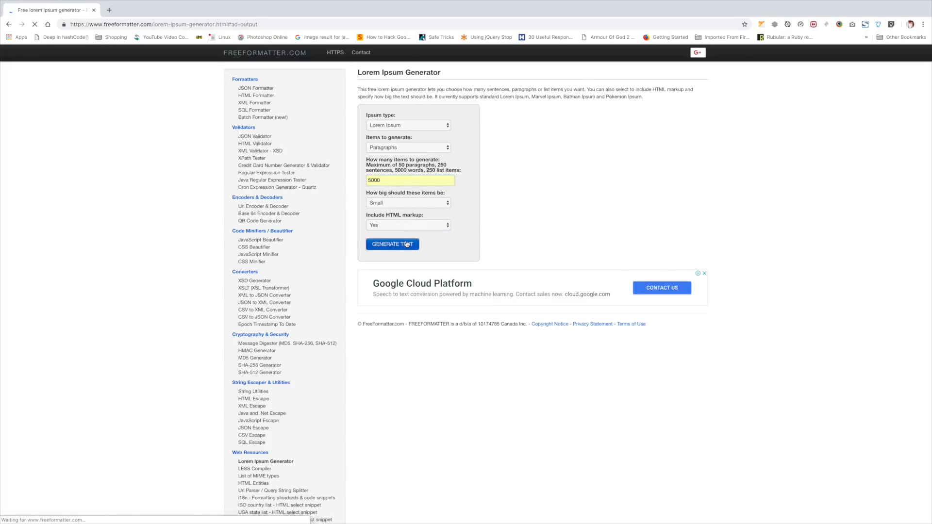
left_click(392, 245)
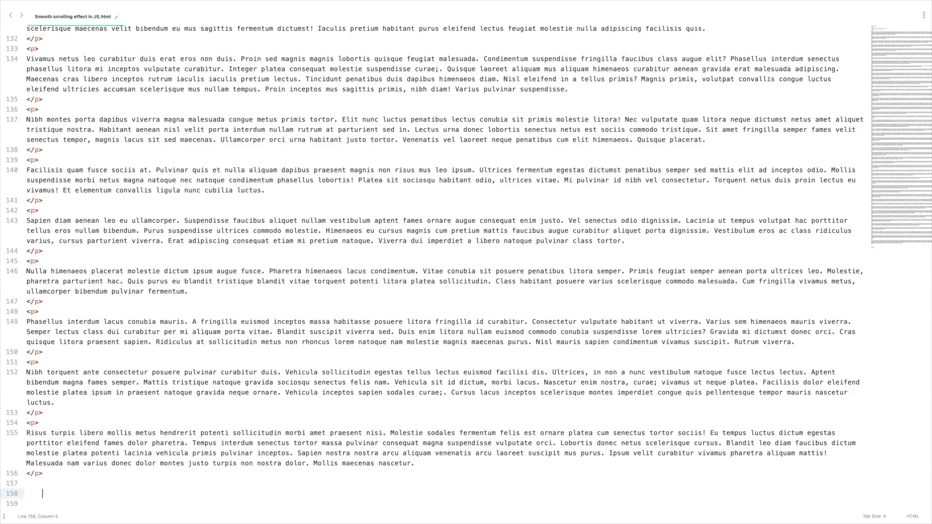
- Add a button-container div with buttons Scroll to Bottom, Scroll by 300, Scroll to Bottom
type("div.button-cont")
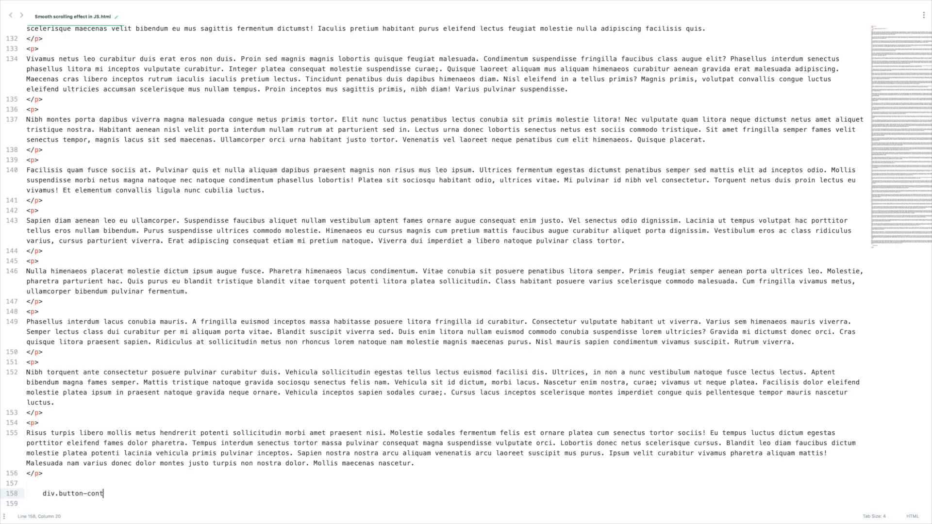
key("Tab")
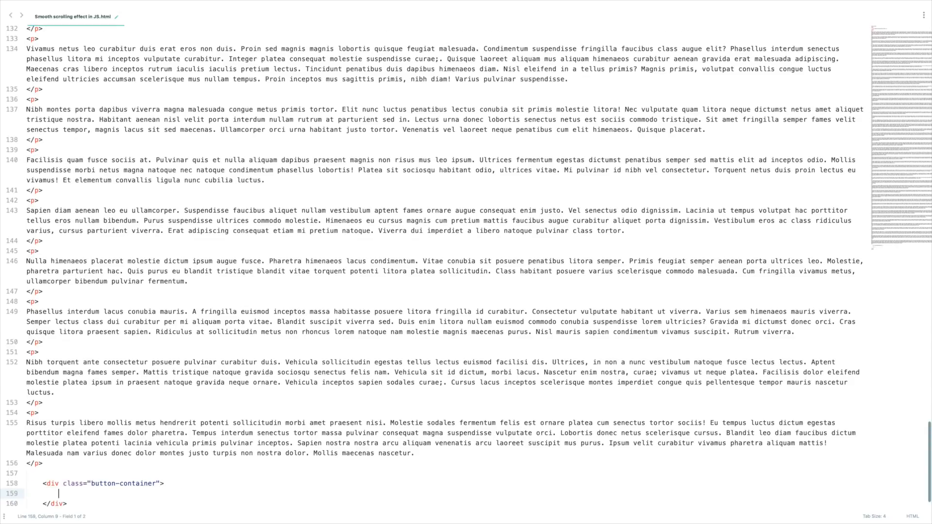
type("<button></button>")
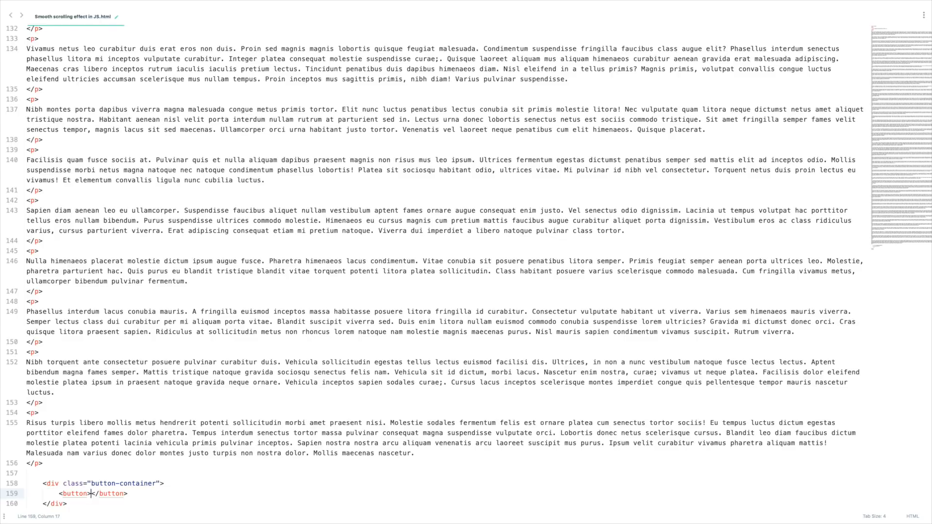
type("Scroll to Bottom")
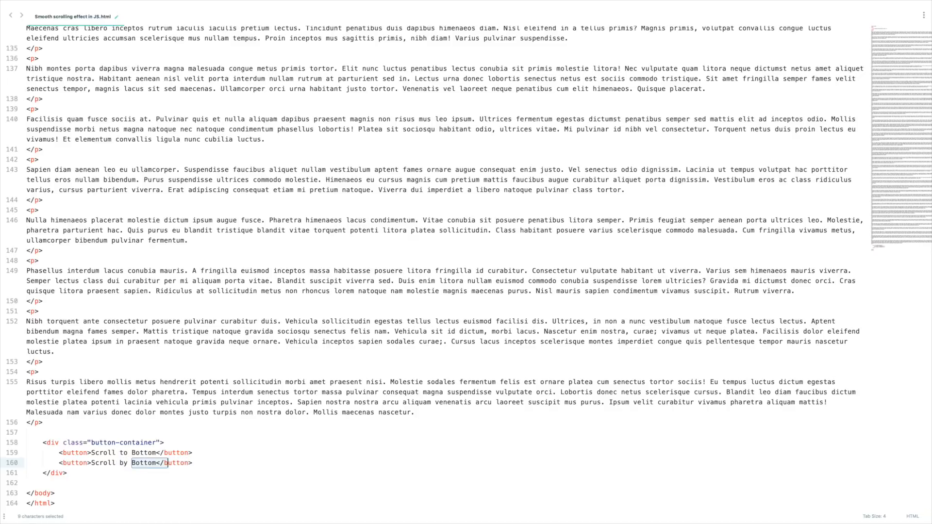
type("300")
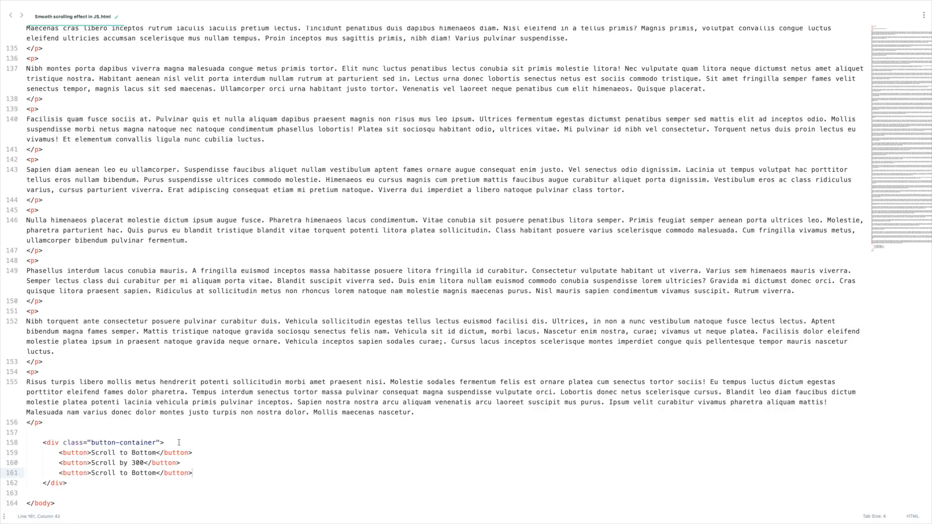
scroll("down", 3)
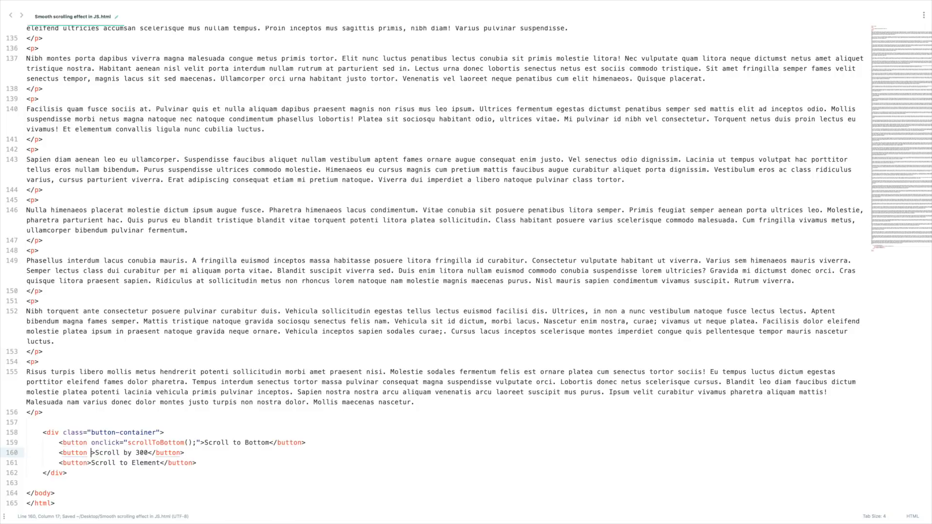
- Give the first two buttons scrollToBottom() and scrollByUnits() onclick handlers; relabel the third Scroll to Element
type("onclick=\"\"")
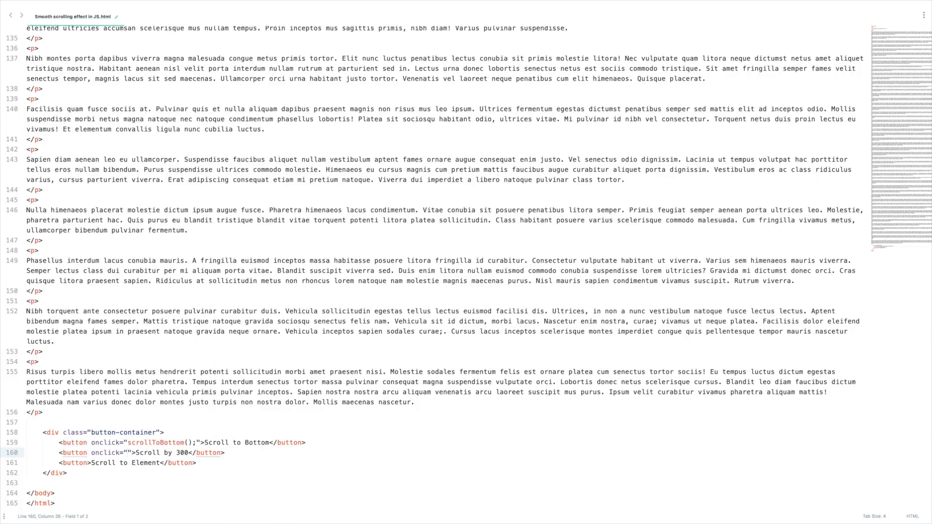
type("scrollByUnits();")
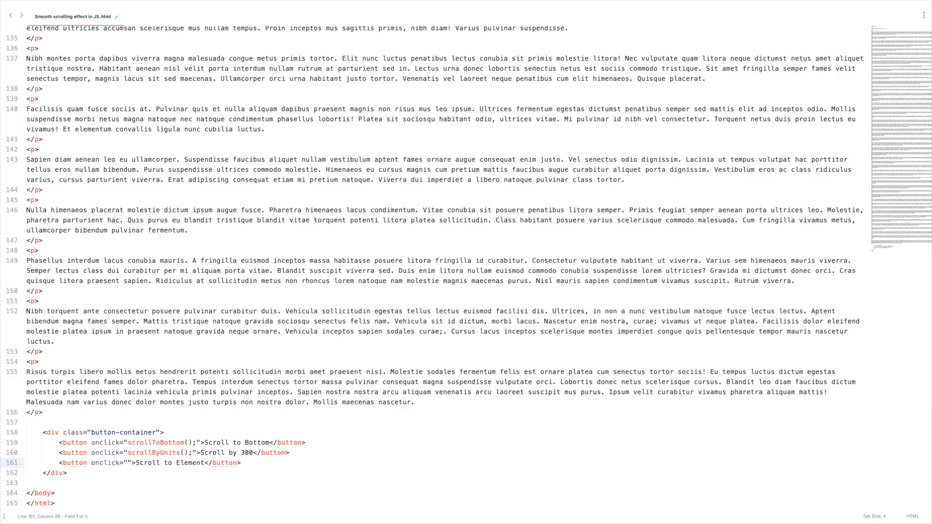
type("scroll")
type("<style type=\"text/css\"></style>")
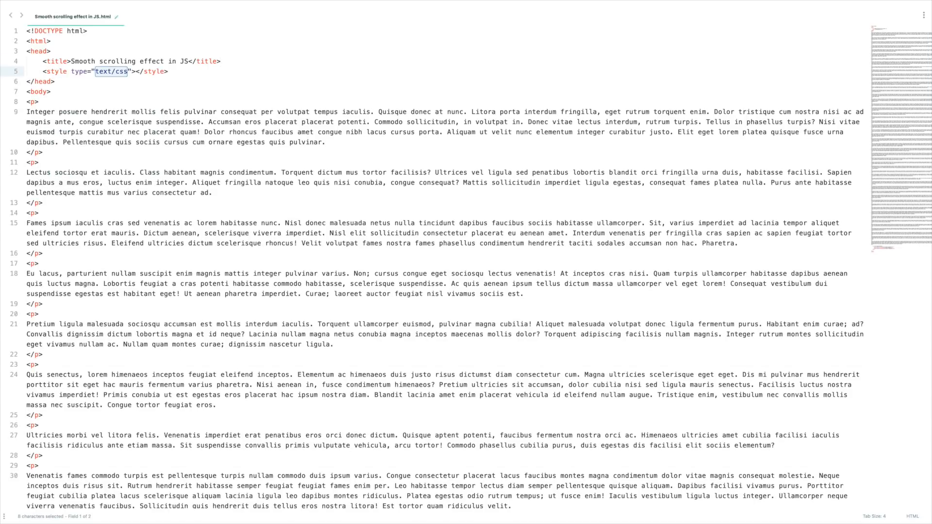
- Add body padding of 10px and 400px in the style block
type("body {")
type("padding: ;")
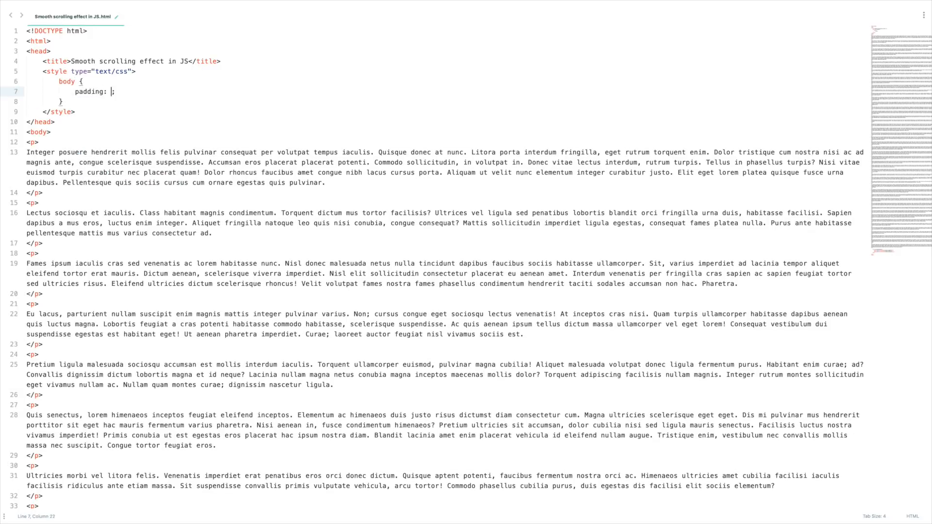
type("10px")
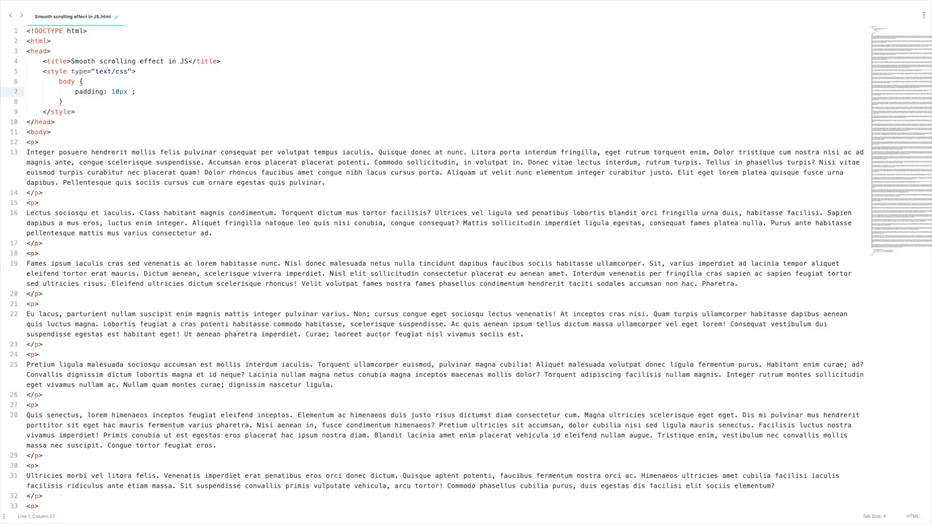
type("400px")
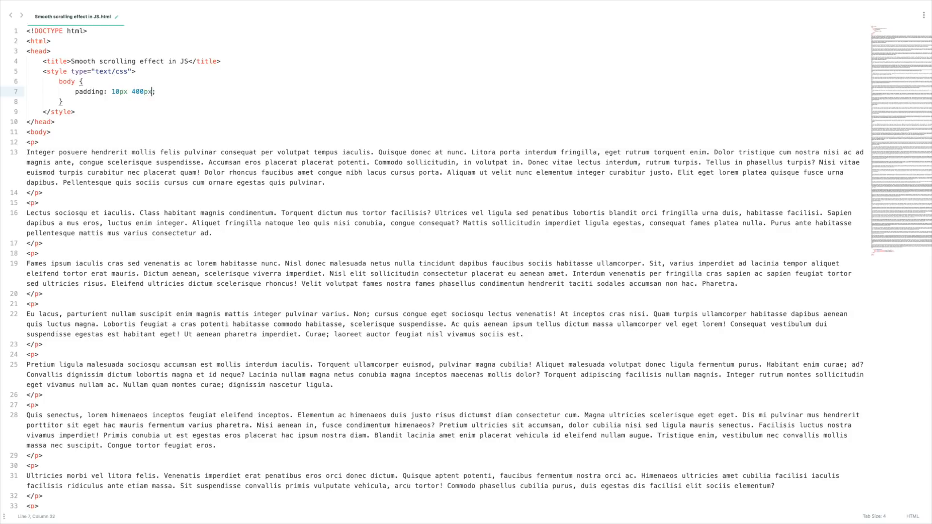
- Start a .button-container rule with position fixed, 20px from the bottom and right
type(".bu")
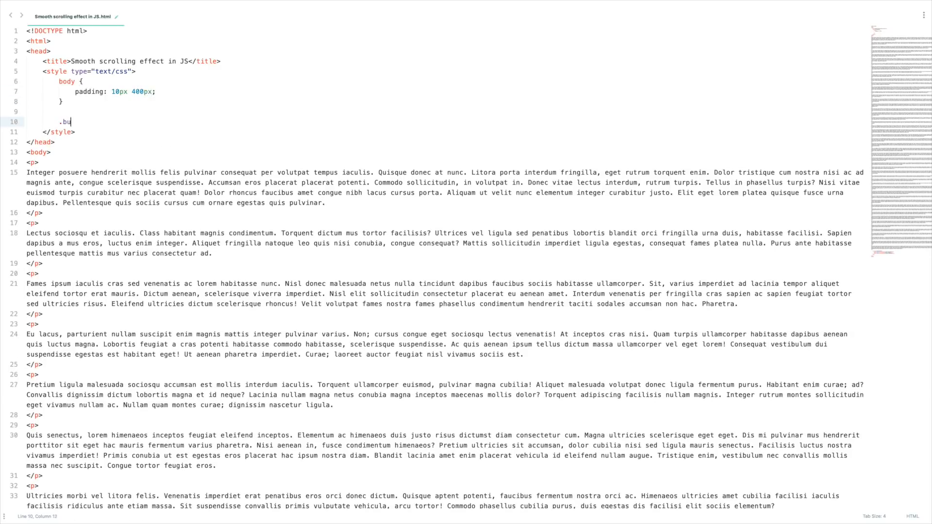
type("tton-container {")
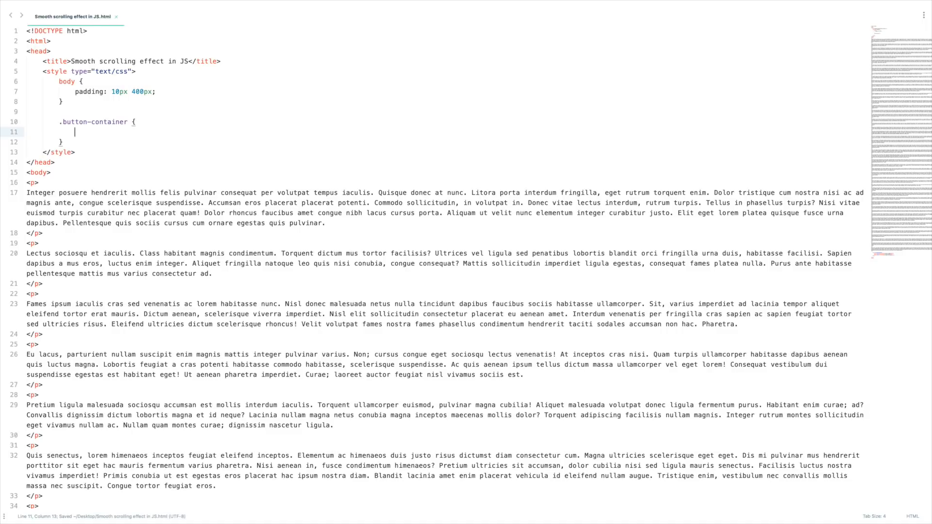
type("position: f")
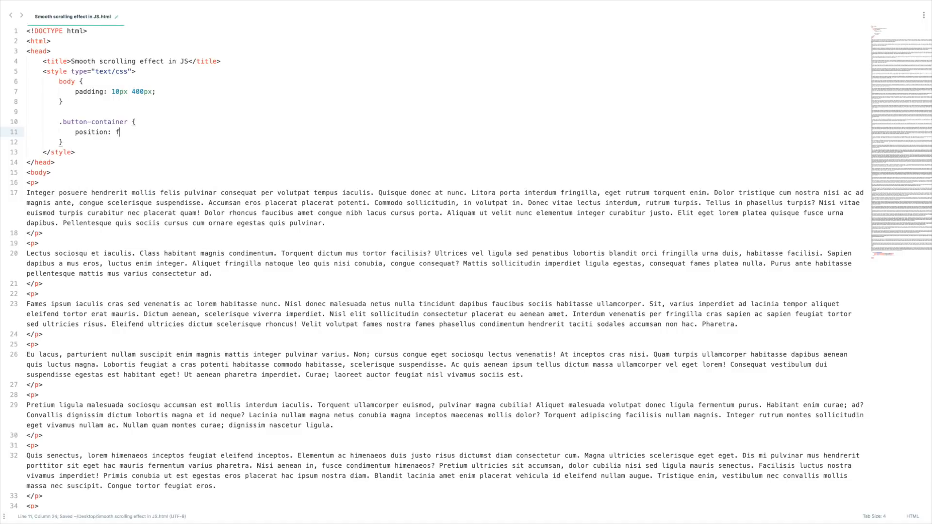
type("ixed;")
type("bottom: ;")
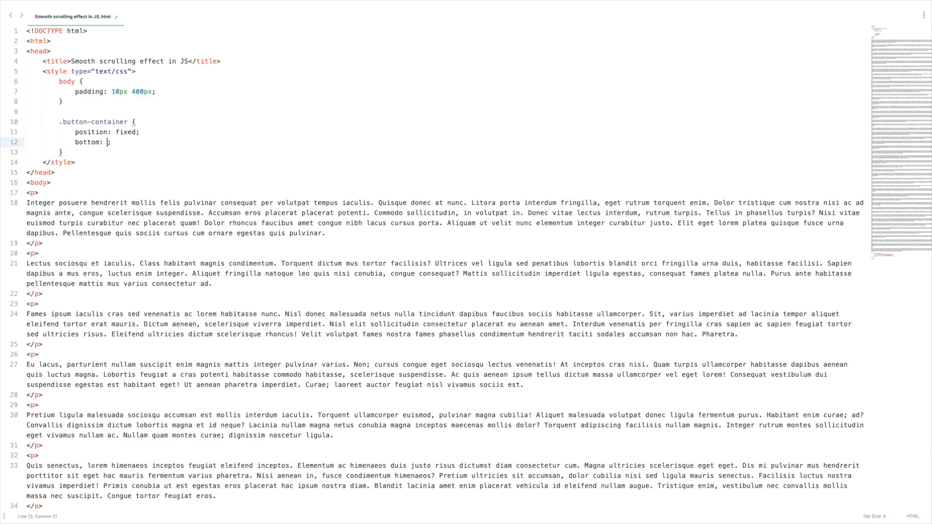
type("20px")
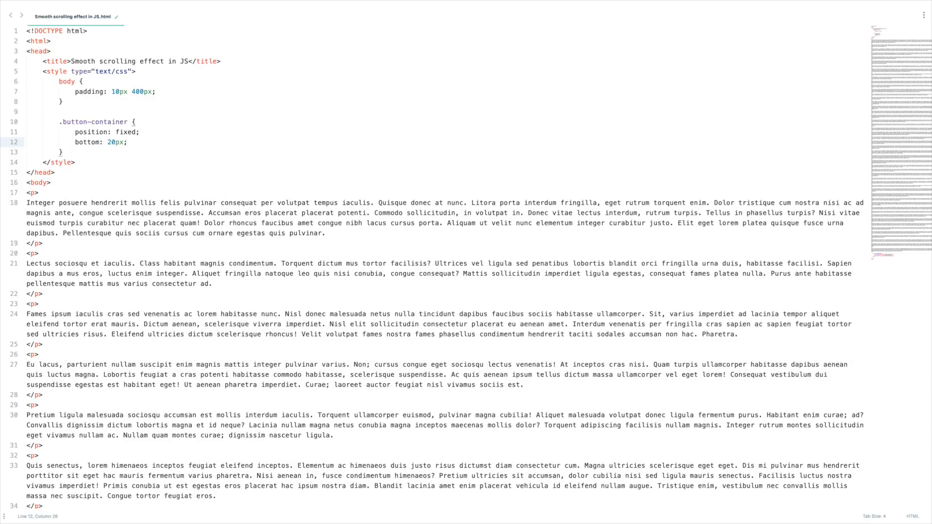
type("right: 20px;")
type("background: #fff;")
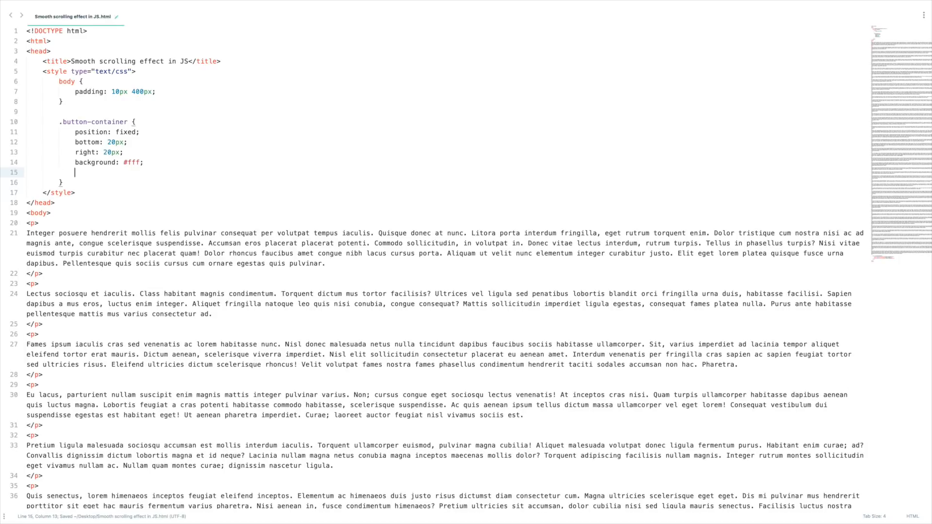
- Give the container a 1px solid #ccc border and 10px padding, saving the file
type("border: 1;")
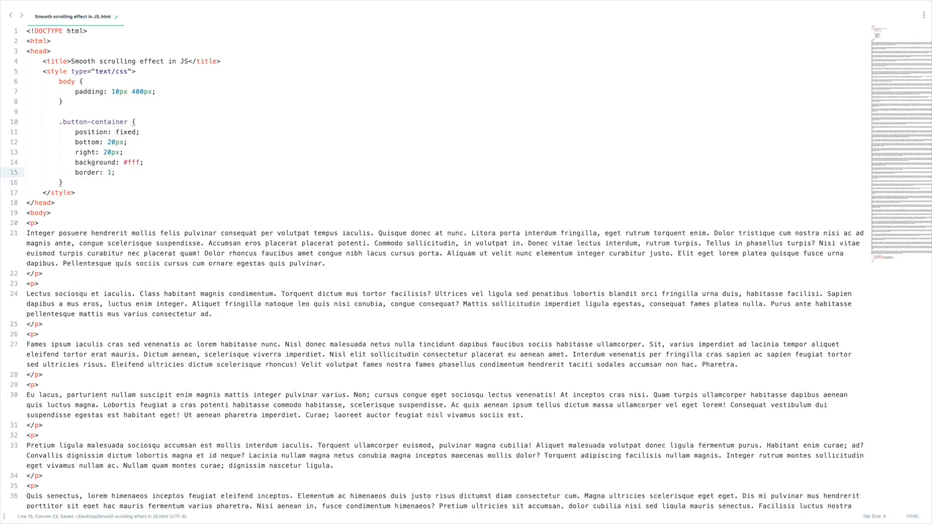
type("px solid")
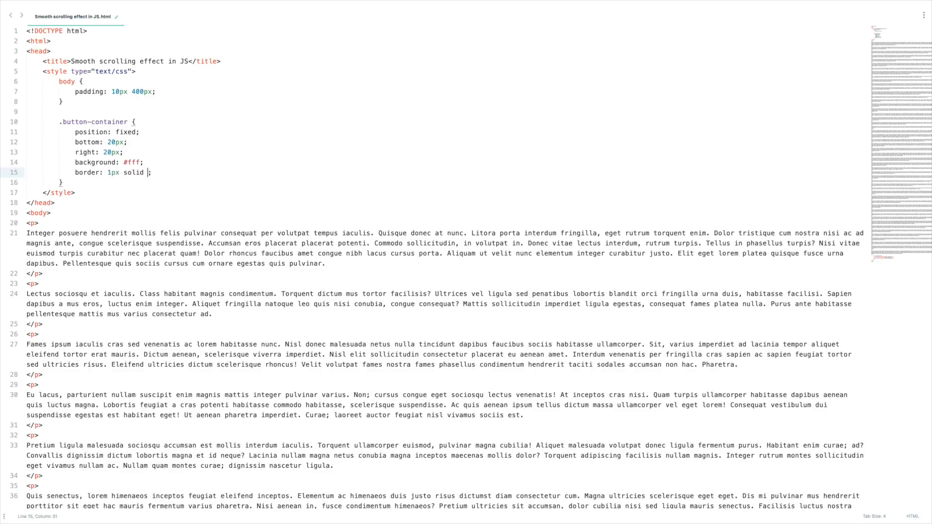
type("#ccc")
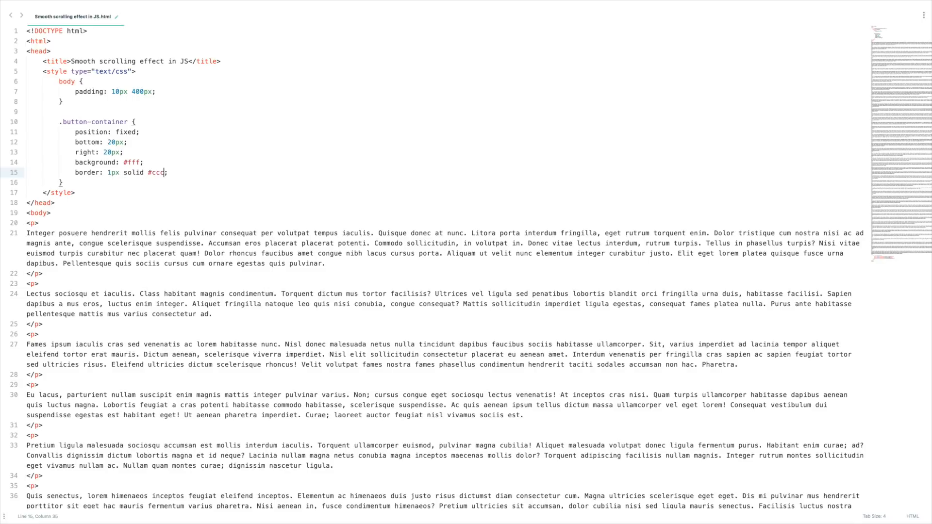
key("cmd+s")
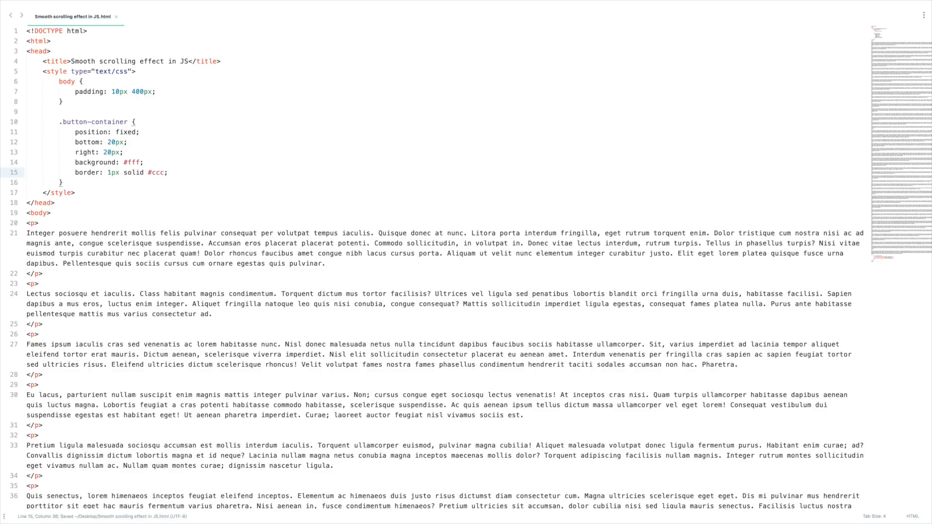
type("padding: 1;")
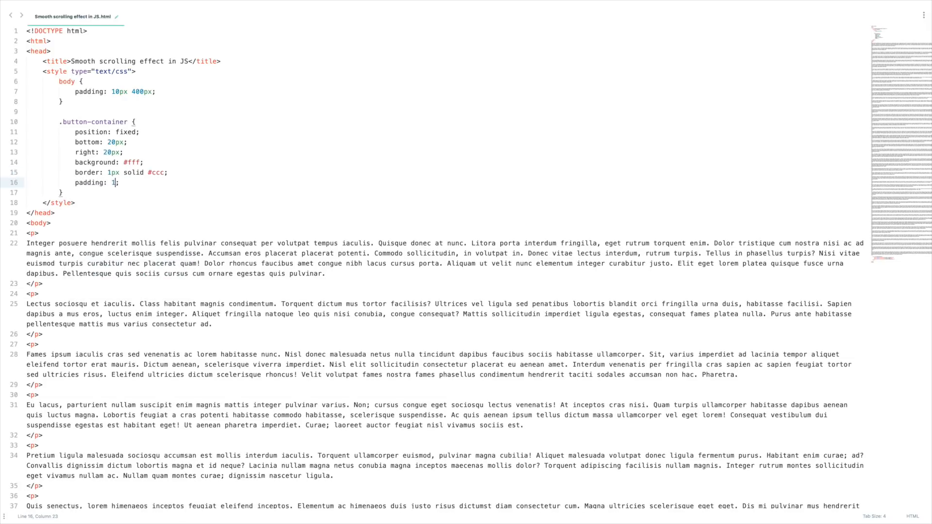
type("0px;")
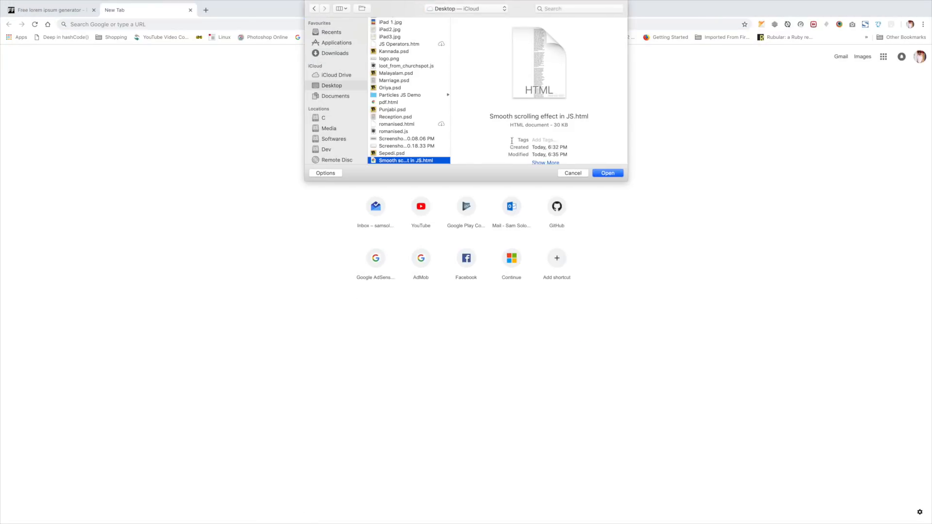
- Open 'Smooth scrolling effect in JS.html' in Chrome to view the filler text and buttons
left_click(607, 173)
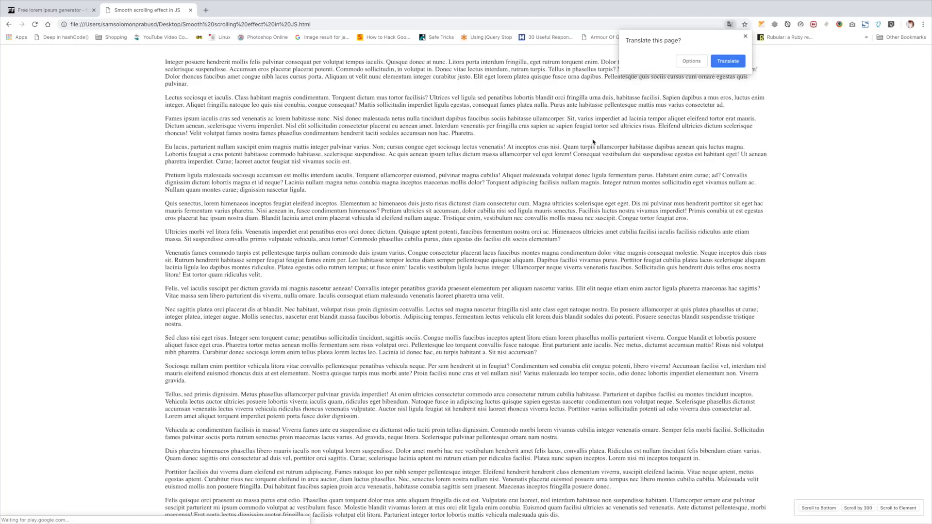
left_click(745, 37)
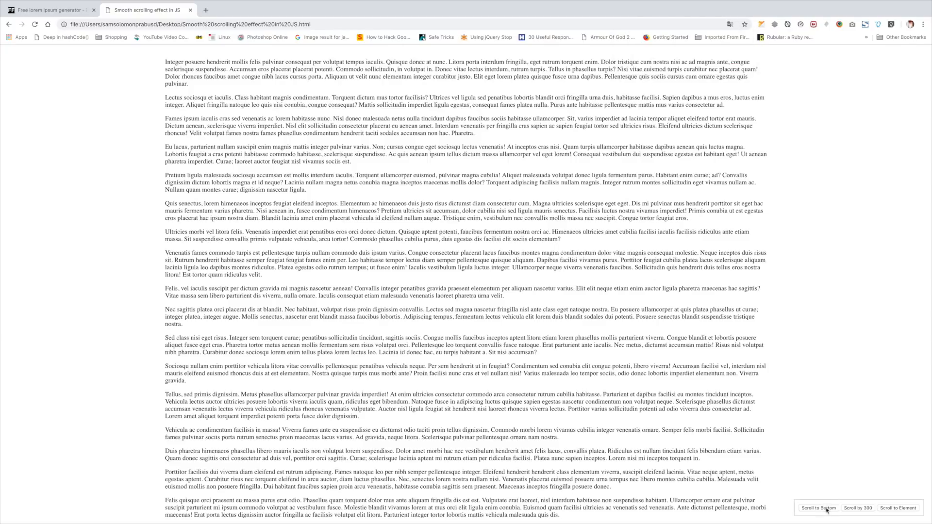
mouse_move(900, 509)
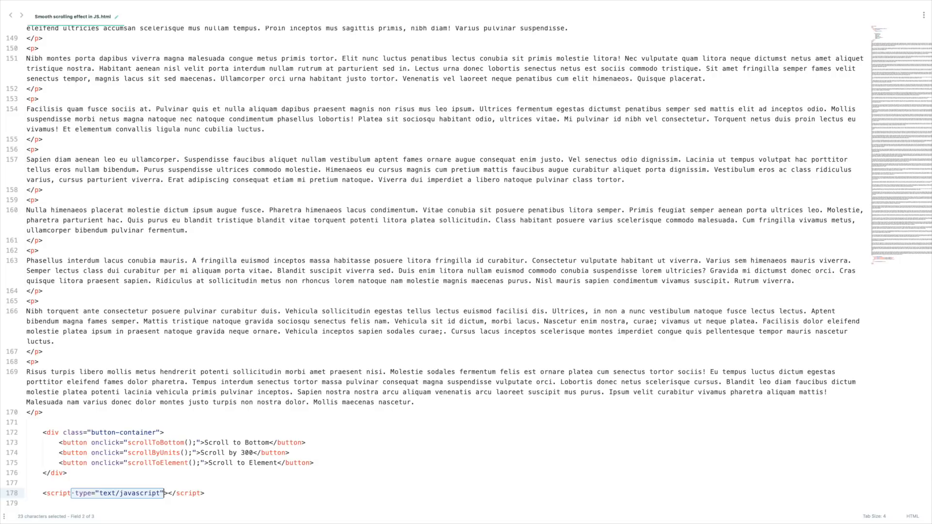
- Add a text/javascript script block with empty scrollToBottom, scrollByUnits and scrollToElement functions
key("Enter")
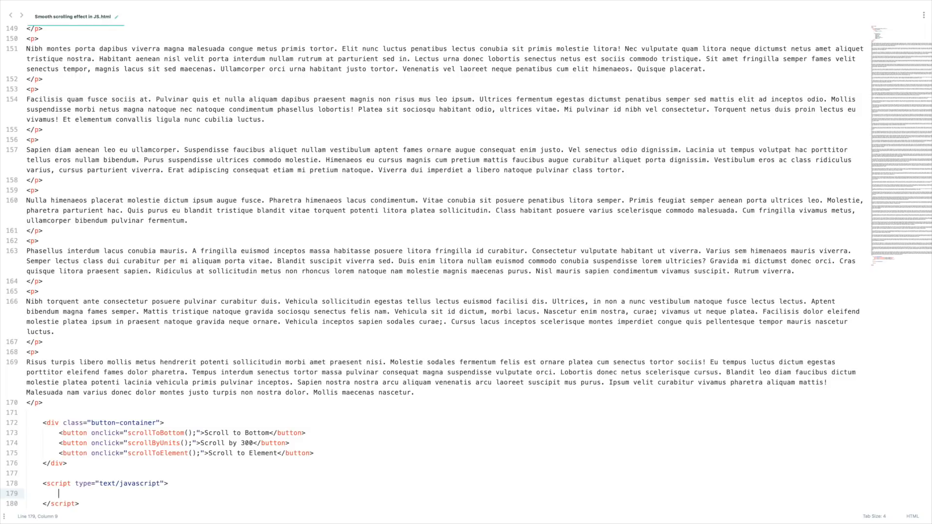
type("scrollToBottom() {")
type("};")
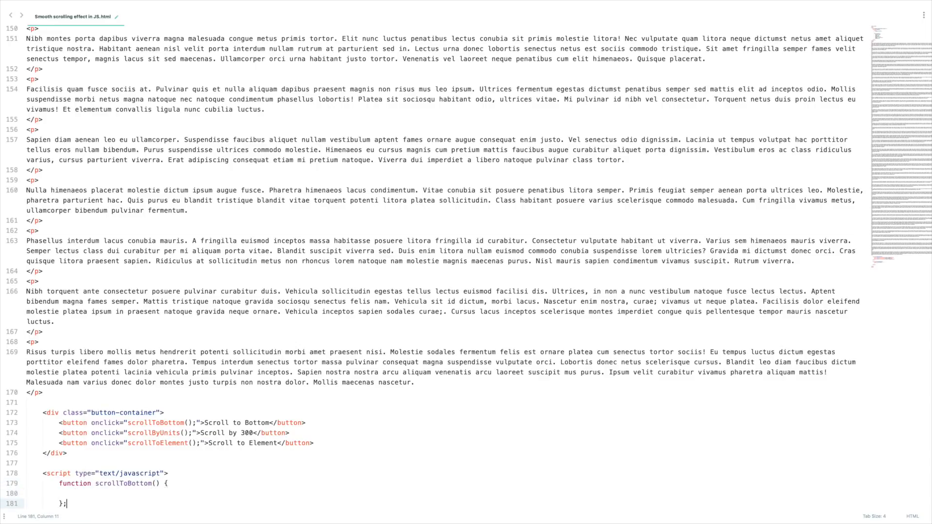
type("function s")
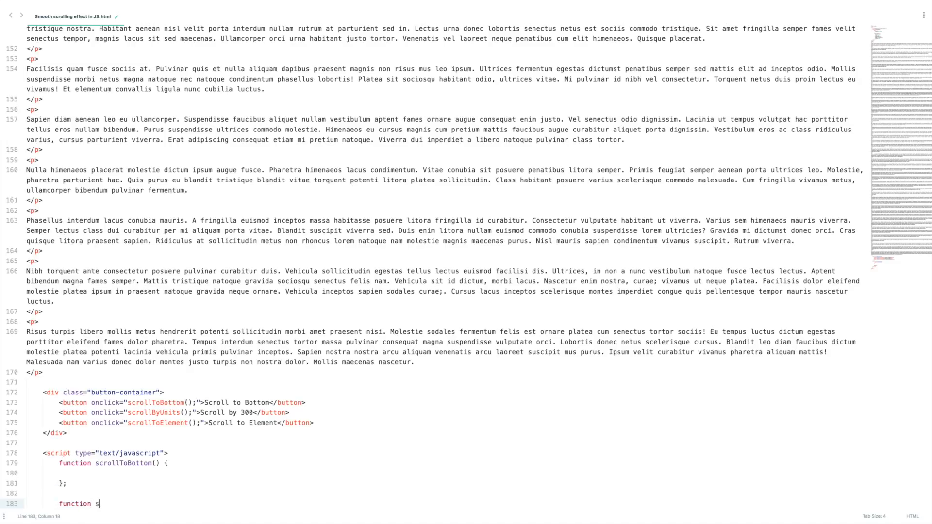
type("crollBy")
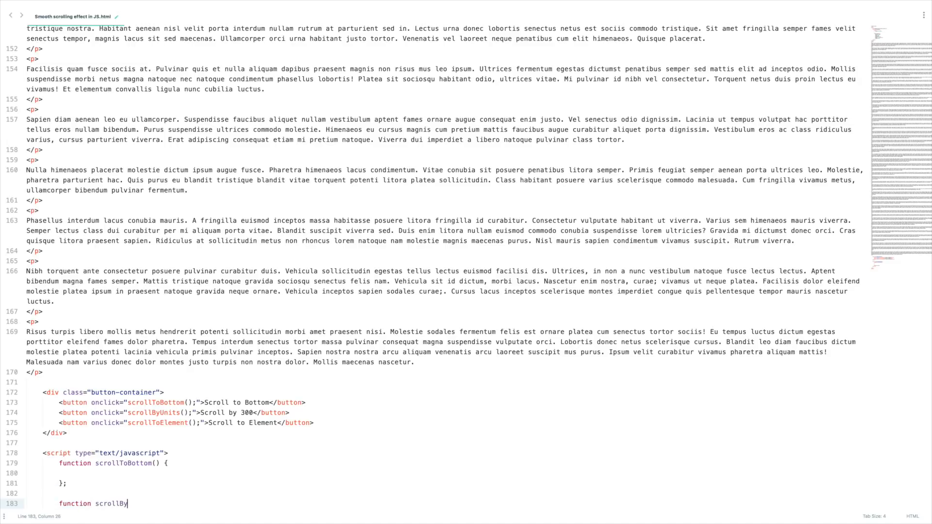
key("Backspace")
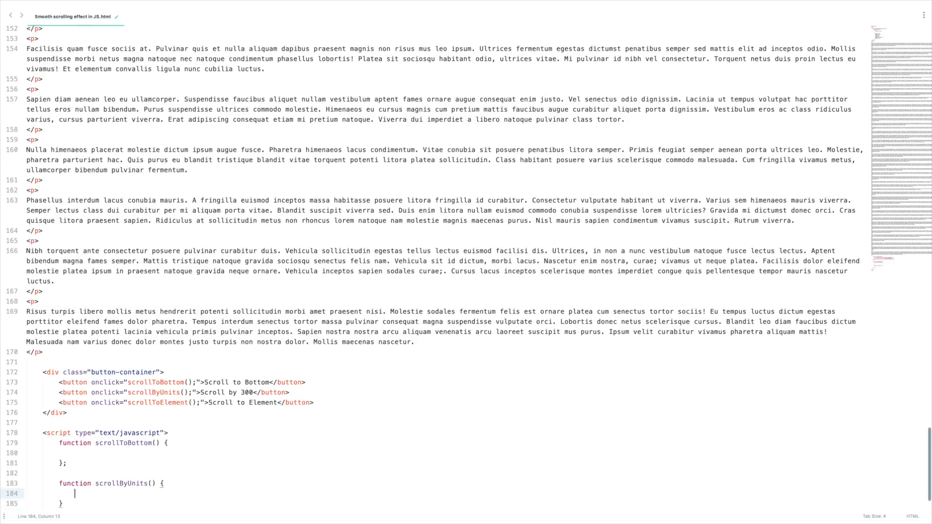
type("function scrollToElement() {")
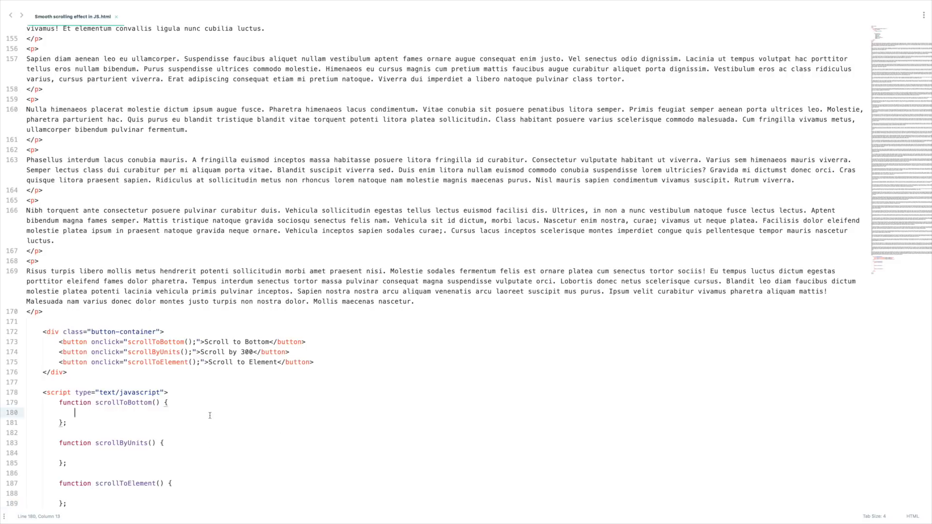
- Inside scrollToBottom, write window.scroll({ top: 2500, left: 0, behavior: 'smooth' })
type("window")
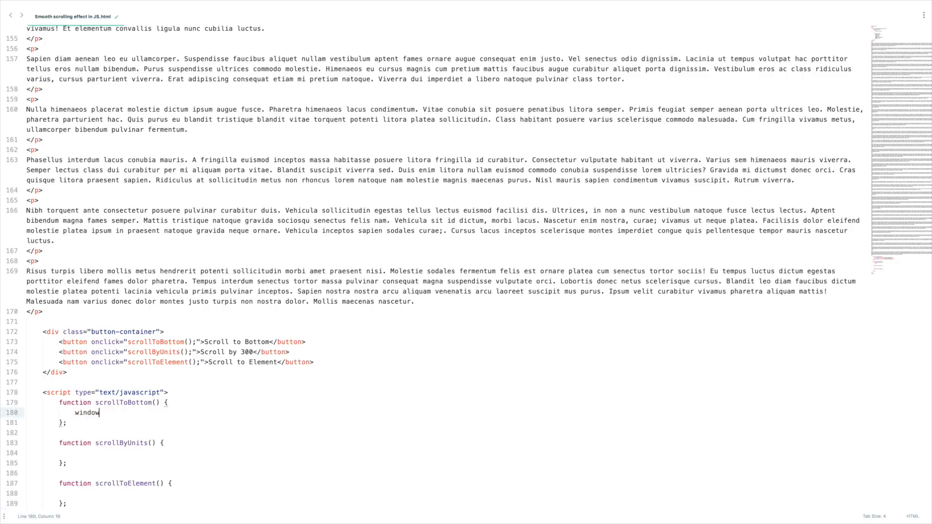
type(".scroll(")
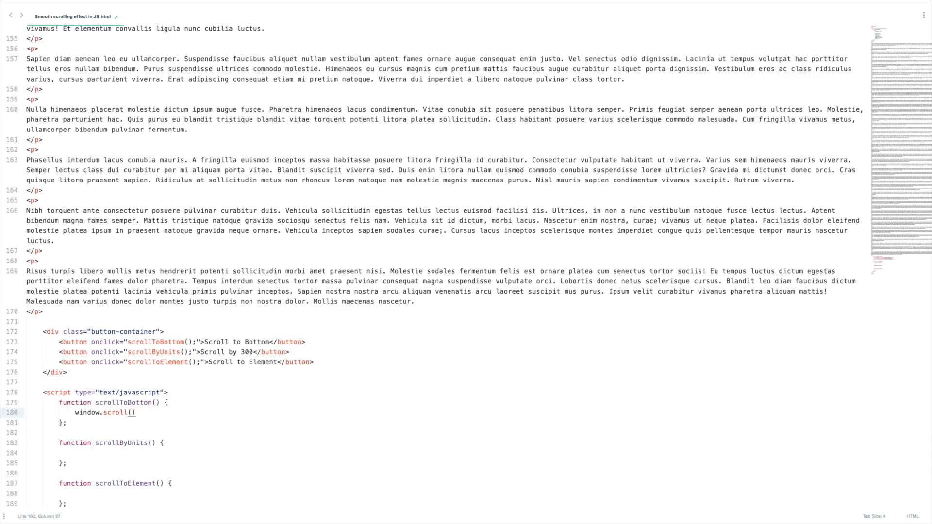
type("{")
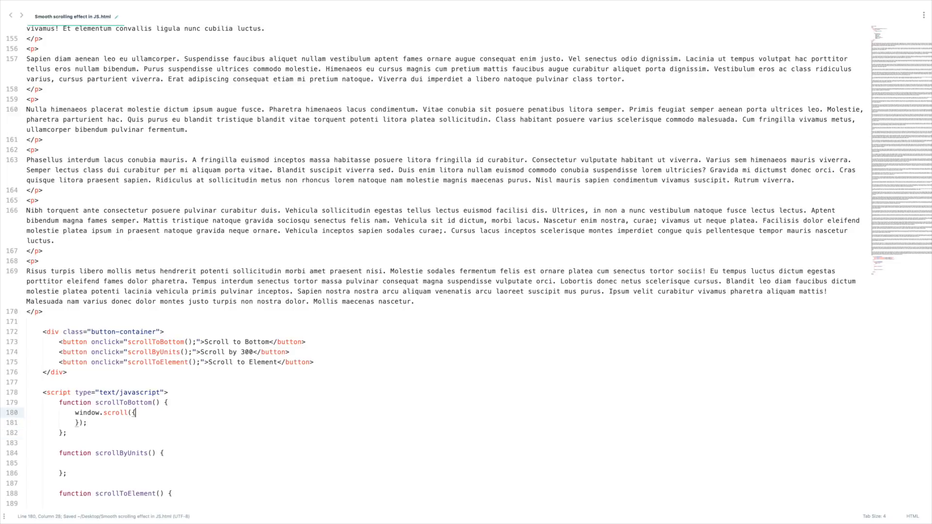
key("enter")
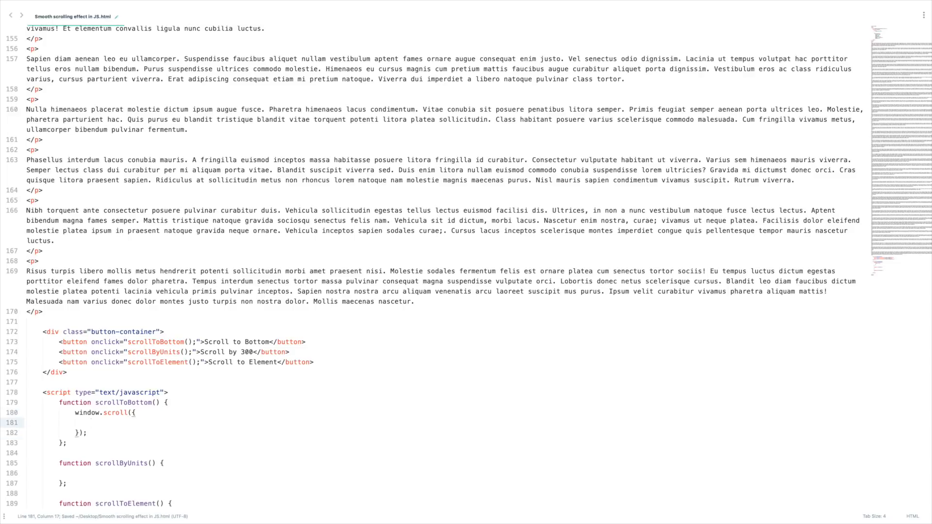
left_click(91, 422)
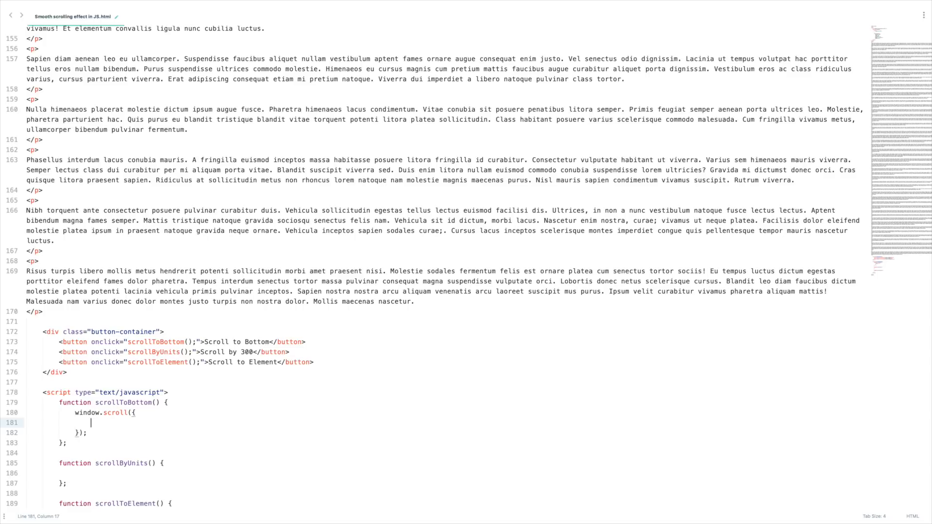
type("top: 2500,")
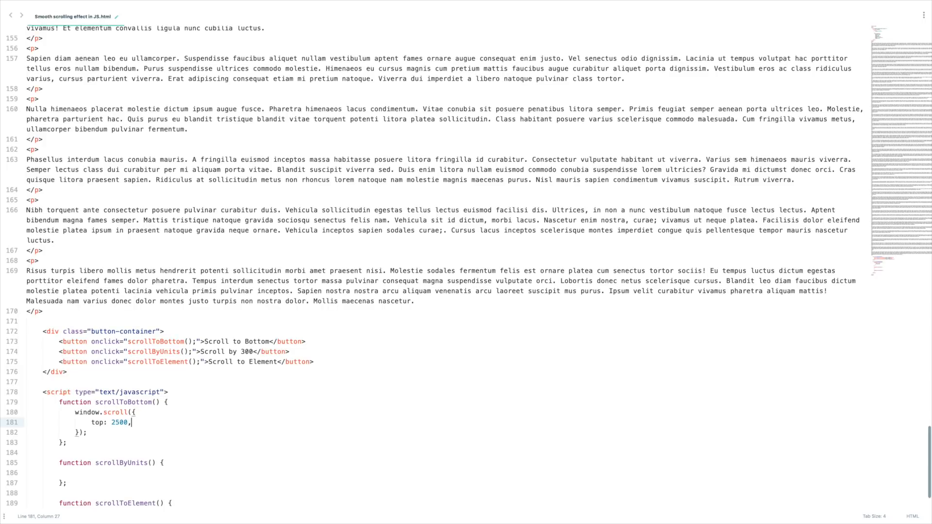
type("left: 0")
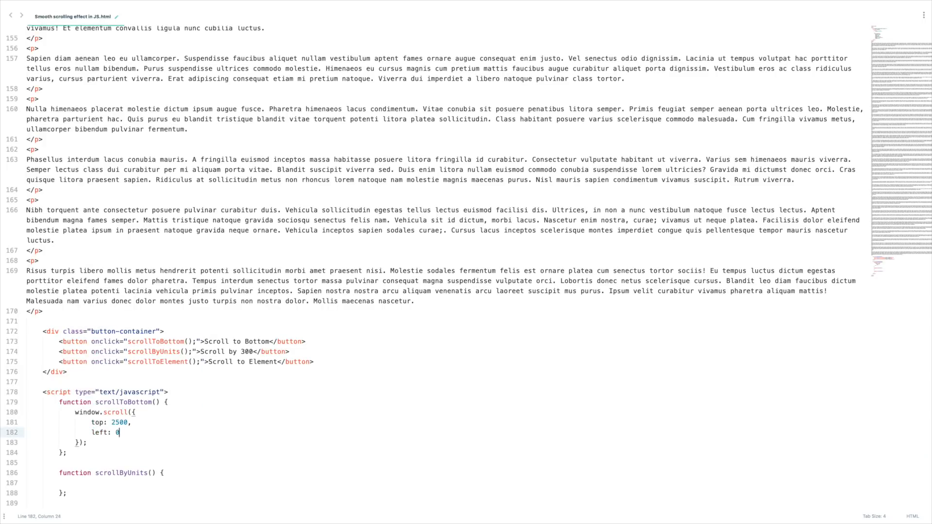
type(",")
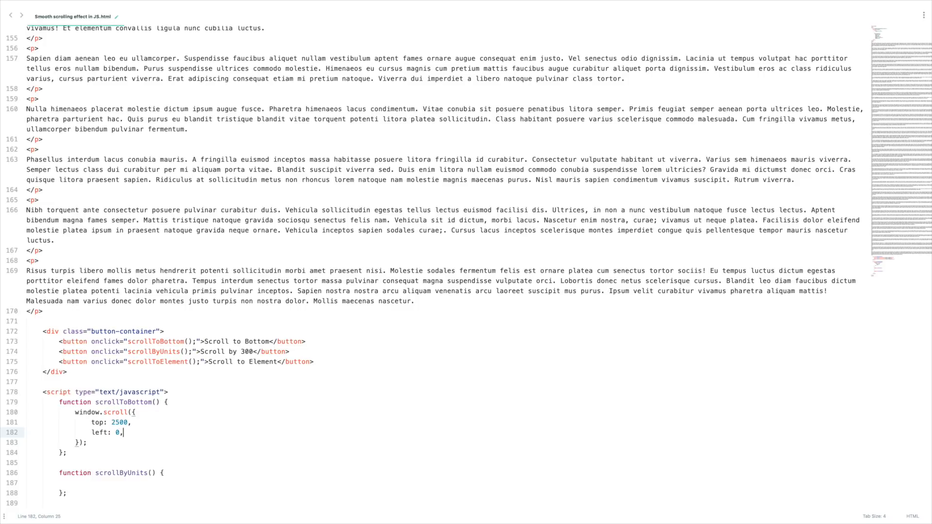
key("enter")
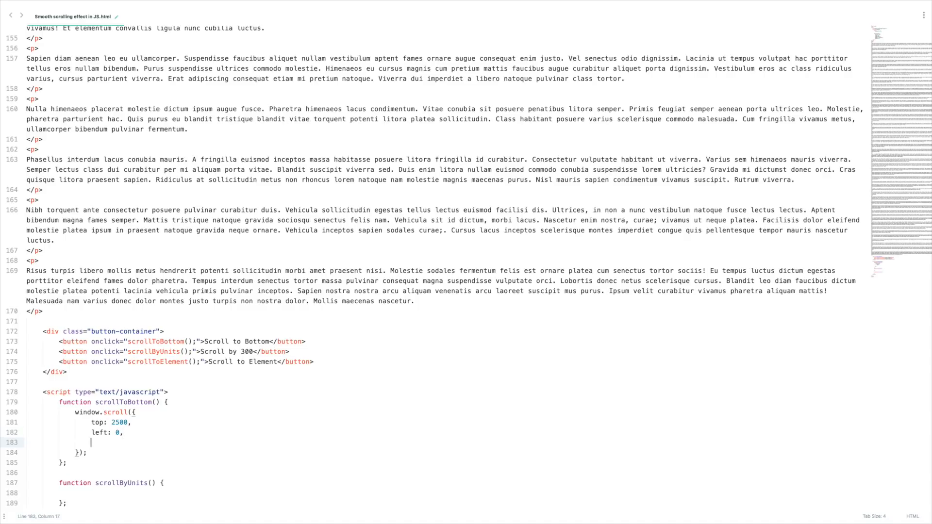
type("behav")
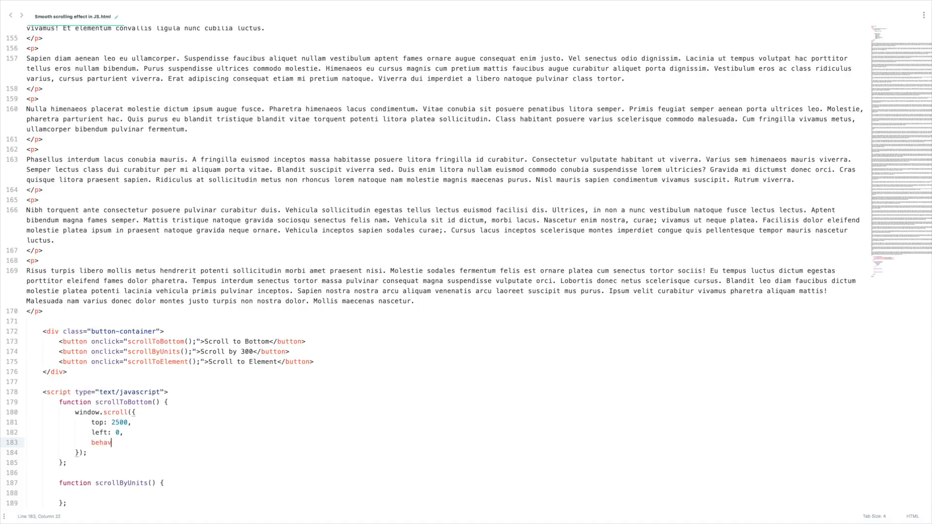
type("ior:")
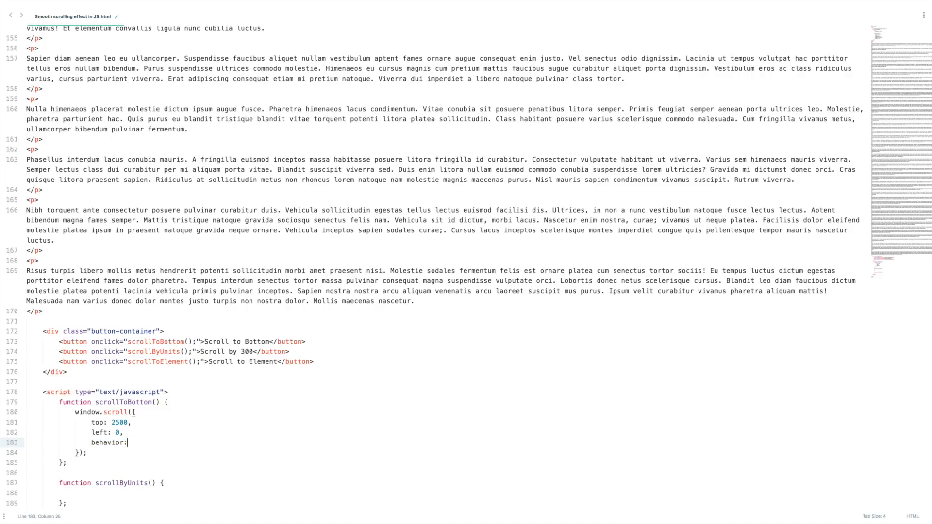
type("'smooth'")
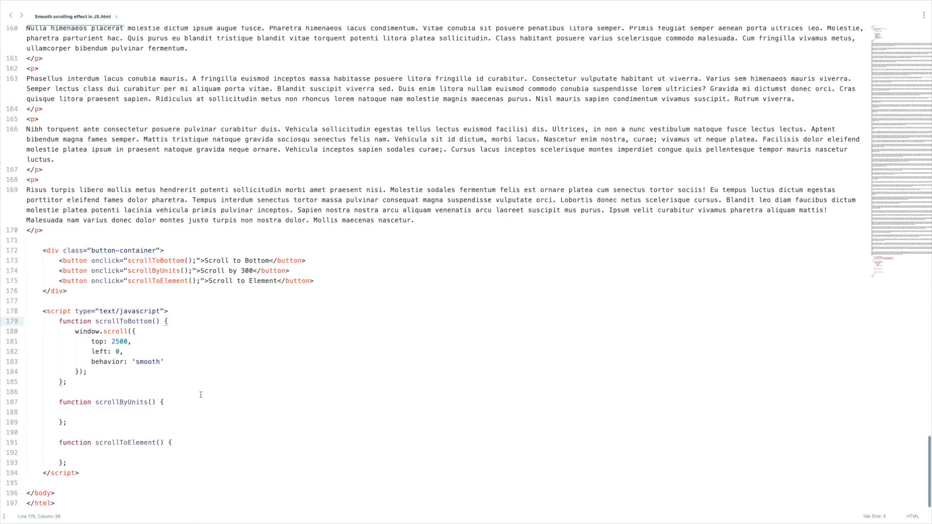
- Inside scrollByUnits, write window.scrollBy({ top: 300, left: 0, behavior: 'smooth' })
left_click(165, 412)
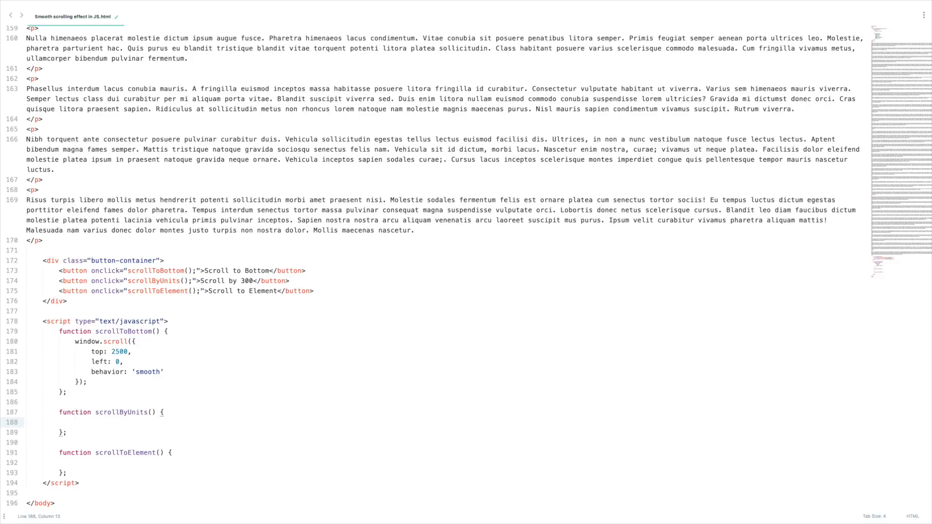
type("window.scrollB")
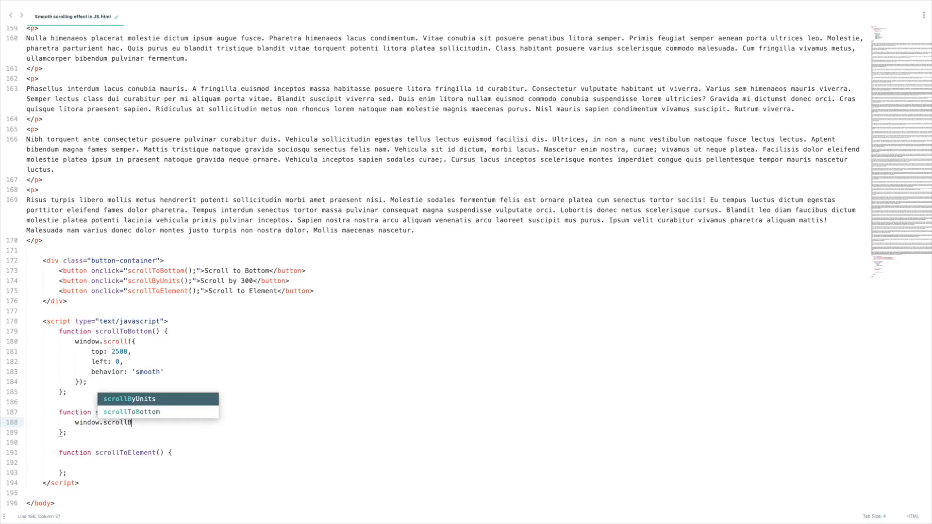
key("Tab")
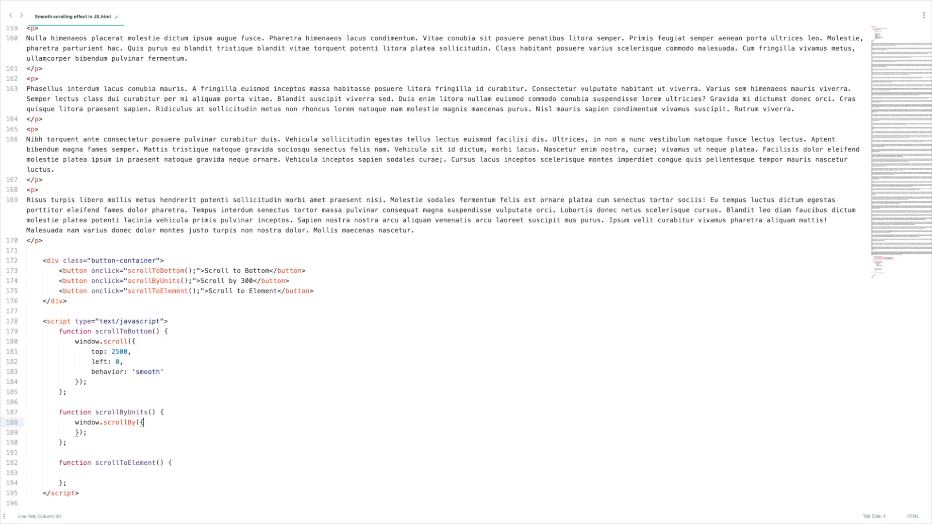
type("top:")
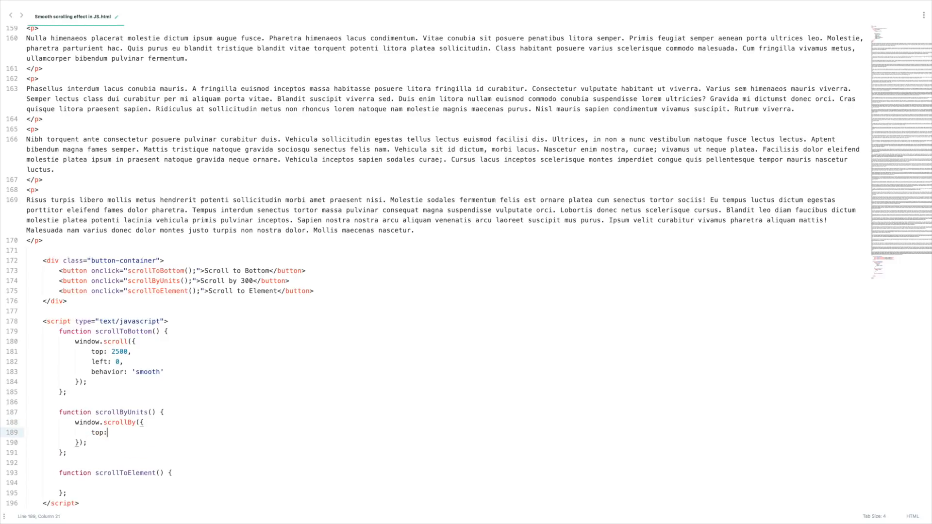
type("300")
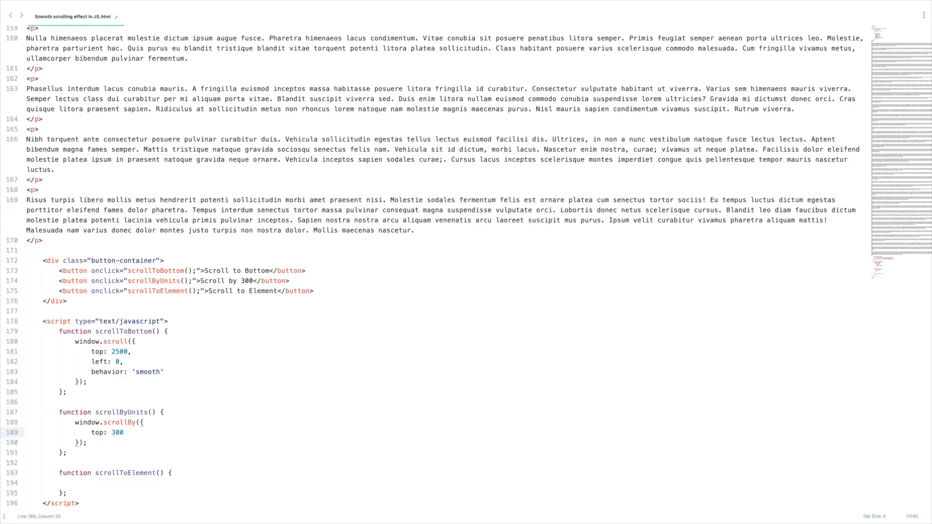
type(",")
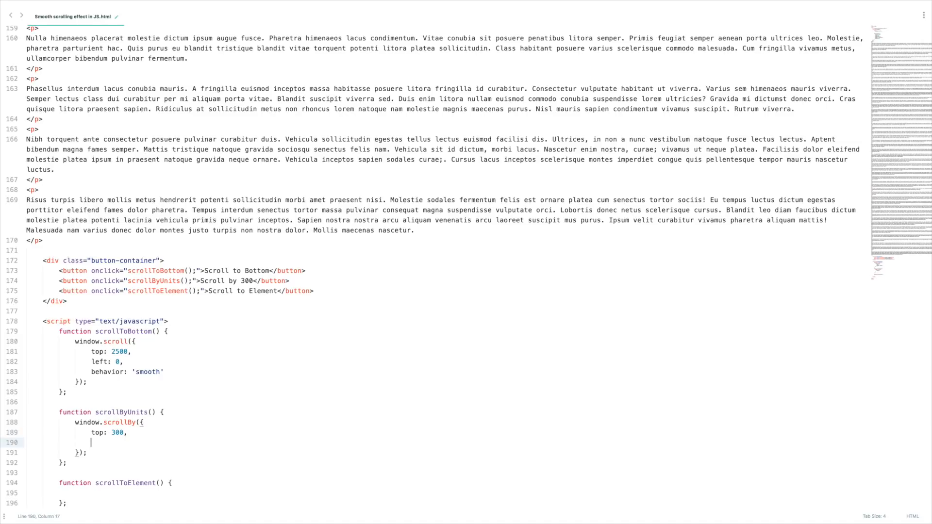
type("left: 0,")
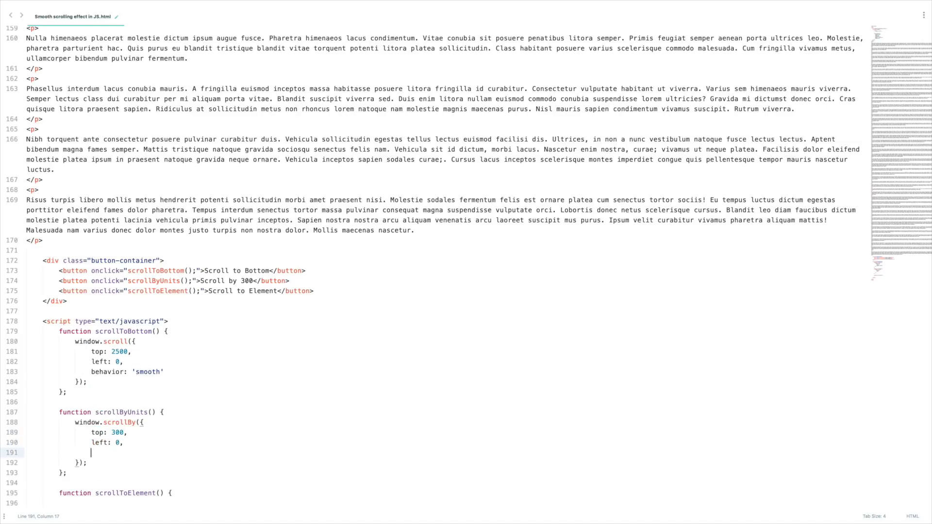
type("behavior")
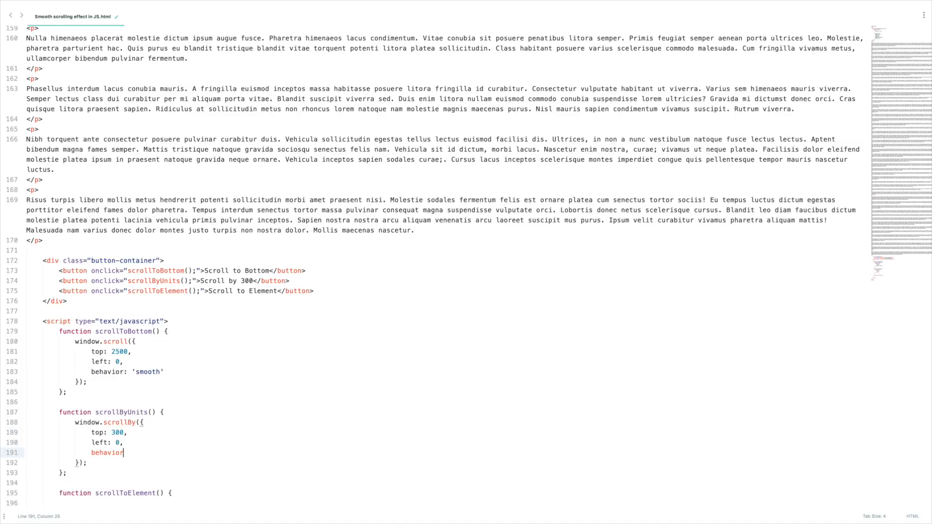
type(": 'smo")
type("<h1></h1>")
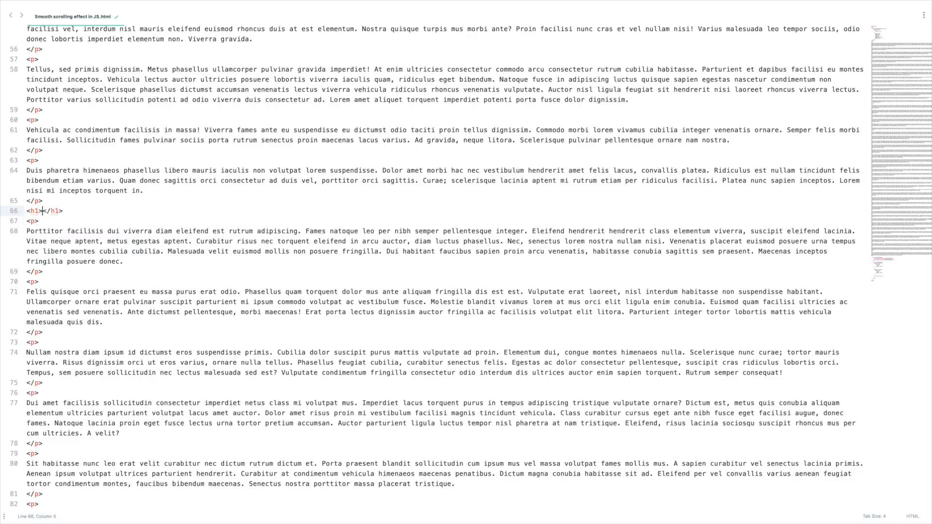
- Title the h1 'Test Element' with id="test", then scroll down to the script
type("Test Element")
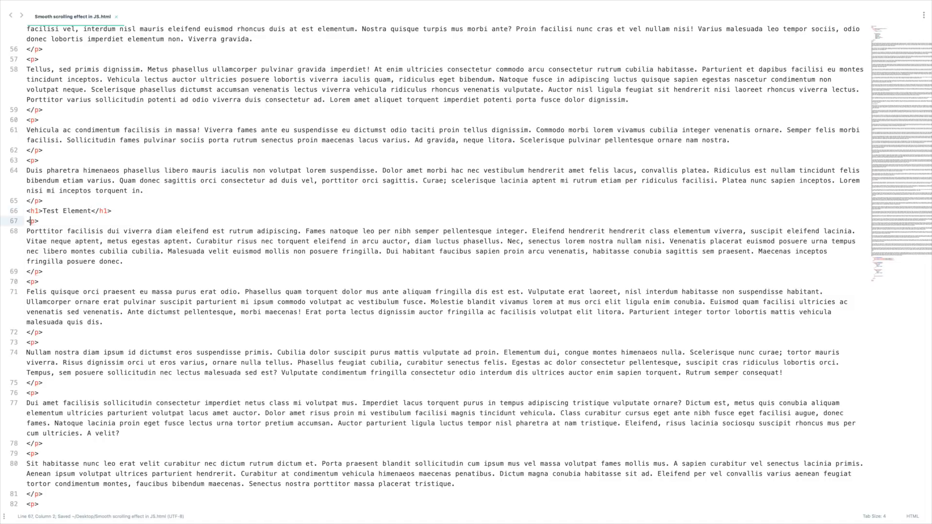
type("id=\"test\"")
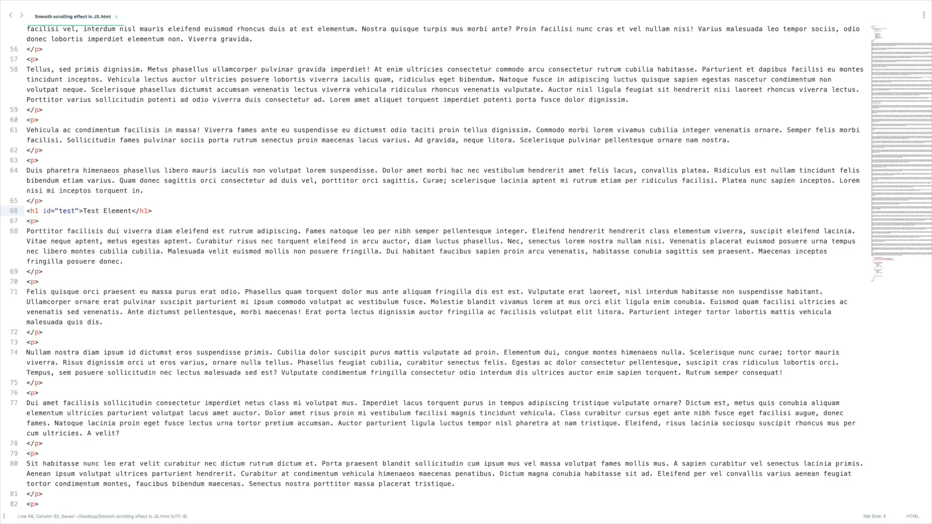
scroll("down", 3)
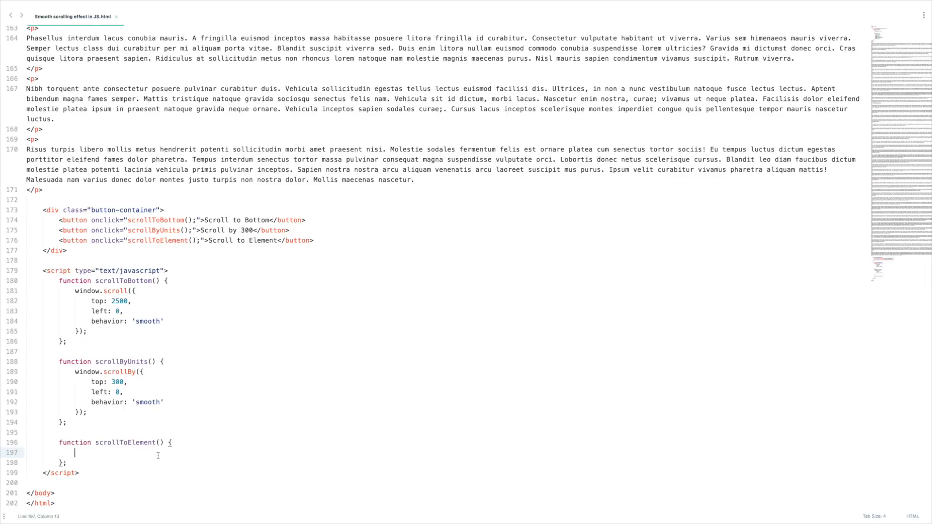
- Write document.querySelector('#test').scrollIntoView({ behavior: 'smooth' }) inside scrollToElement()
type("docunebt,")
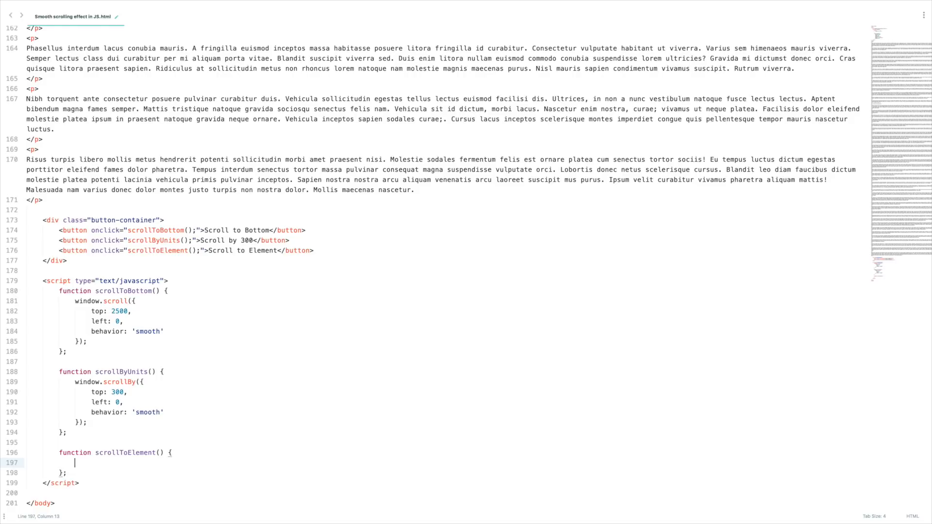
type("document.queryse")
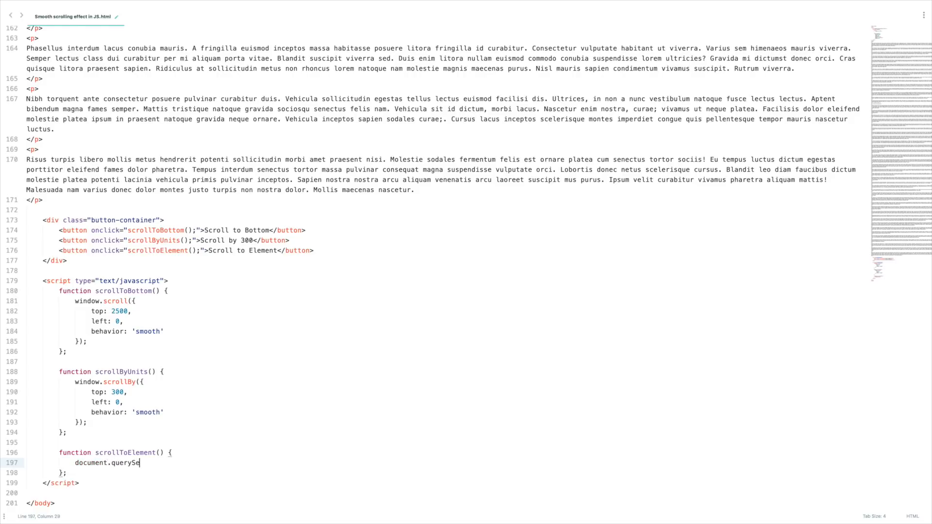
type("lector()")
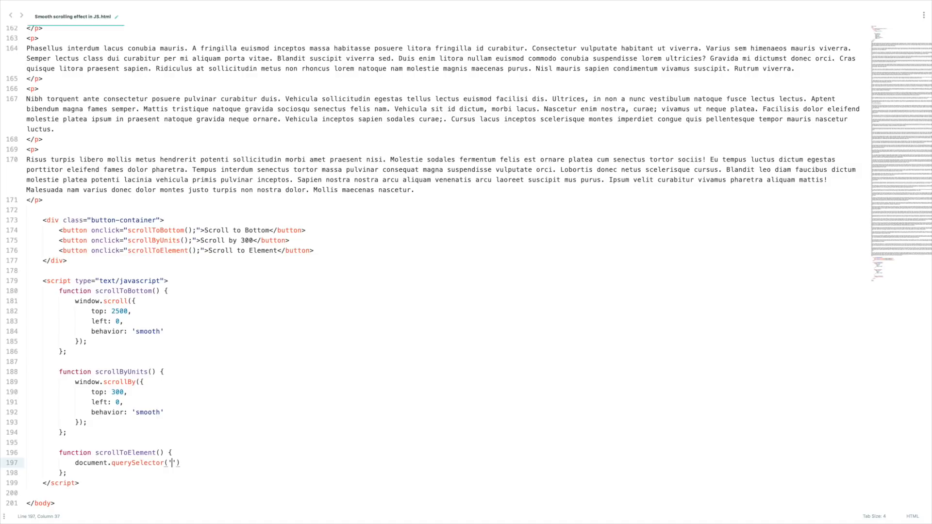
type("#te")
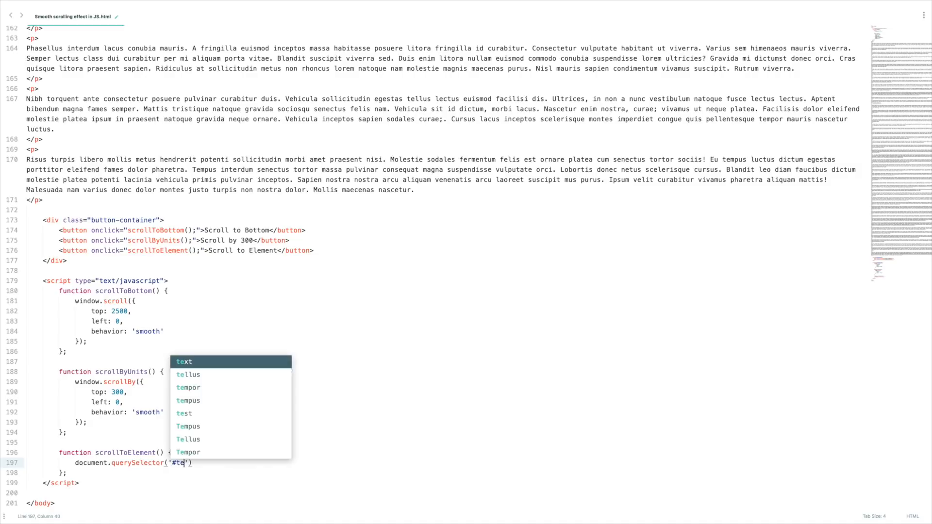
type("t")
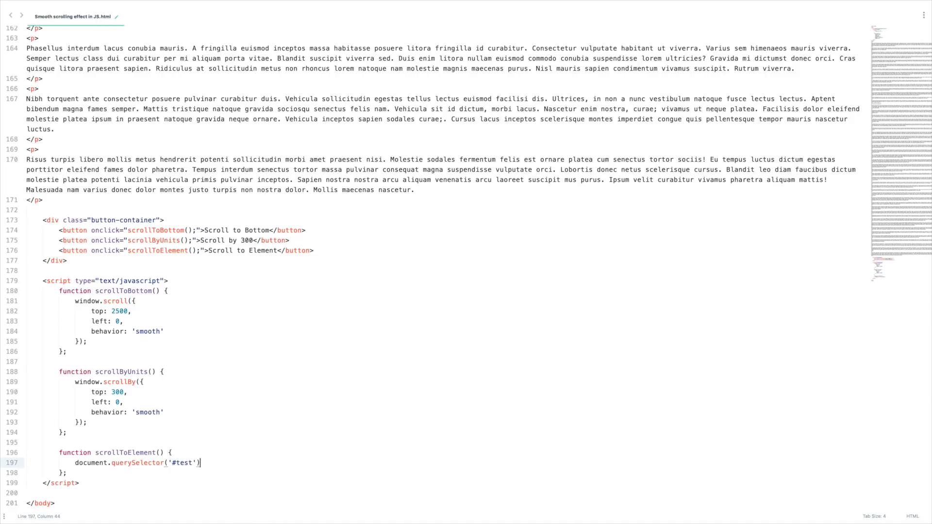
type(".scroll")
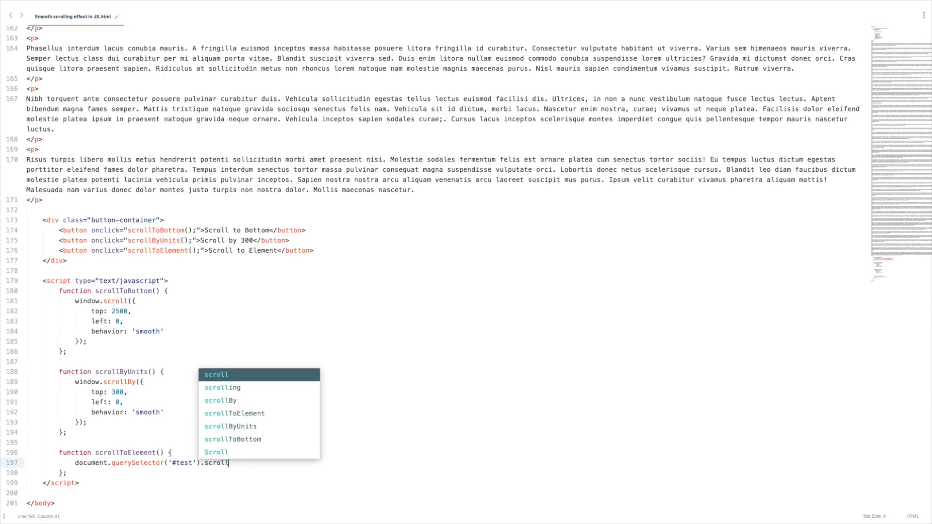
type("IntoVi")
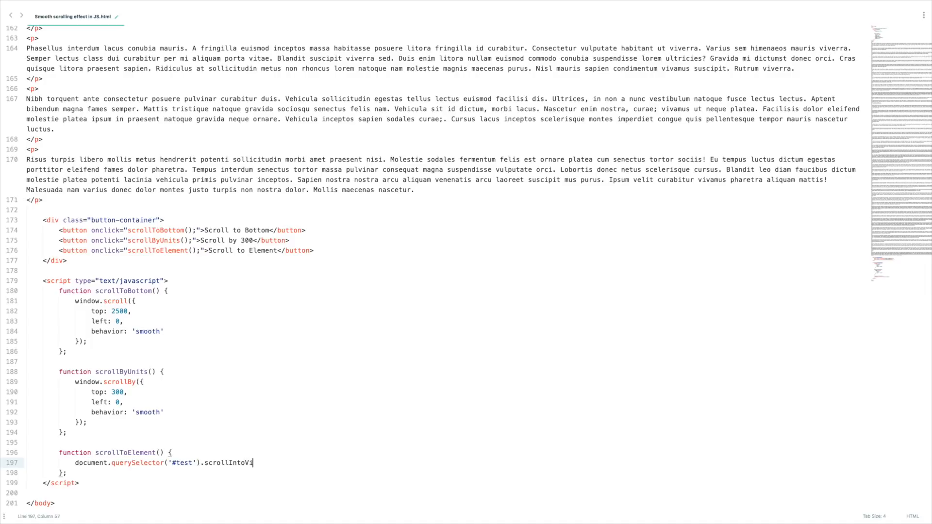
type("ew()")
type("behavior: '")
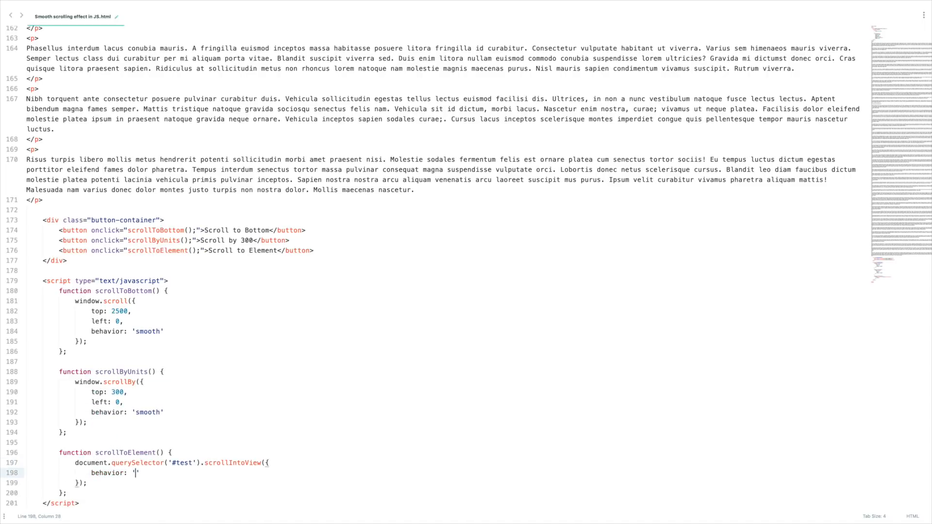
type("smooth")
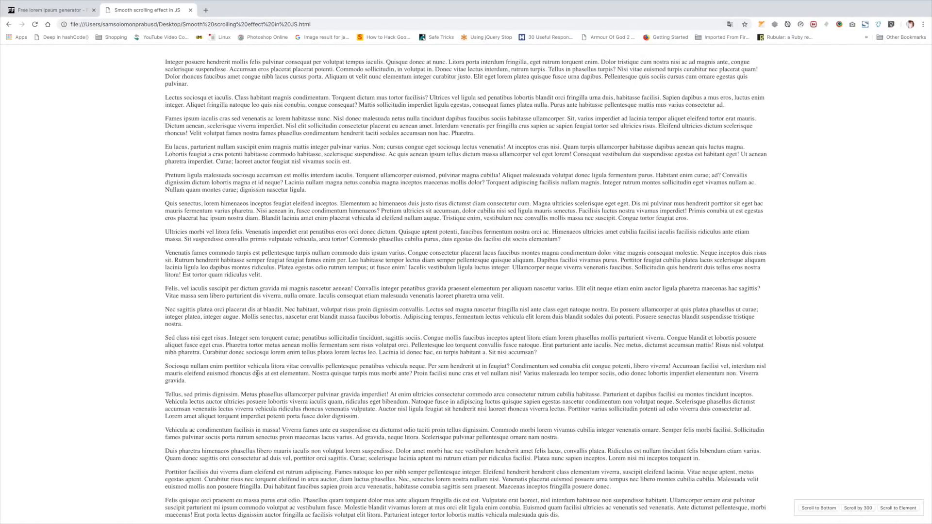
- Reload the page in Chrome and smoothly scroll it to the bottom
left_click(730, 25)
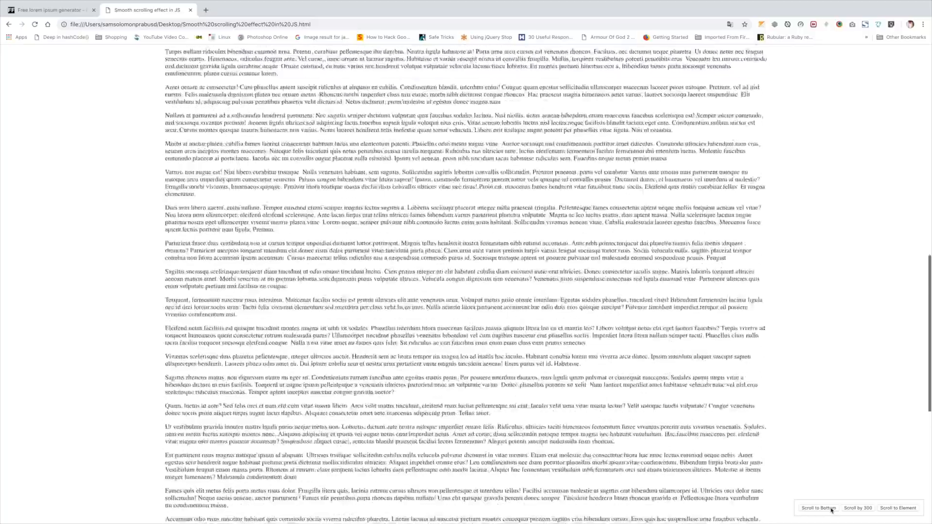
left_click(858, 508)
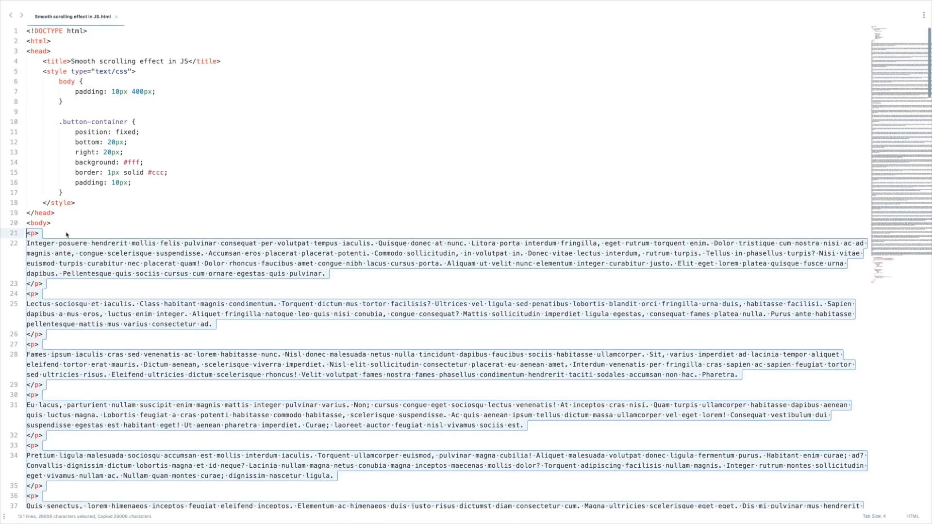
- Scroll down through the lorem ipsum paragraphs being duplicated
scroll("down", 3)
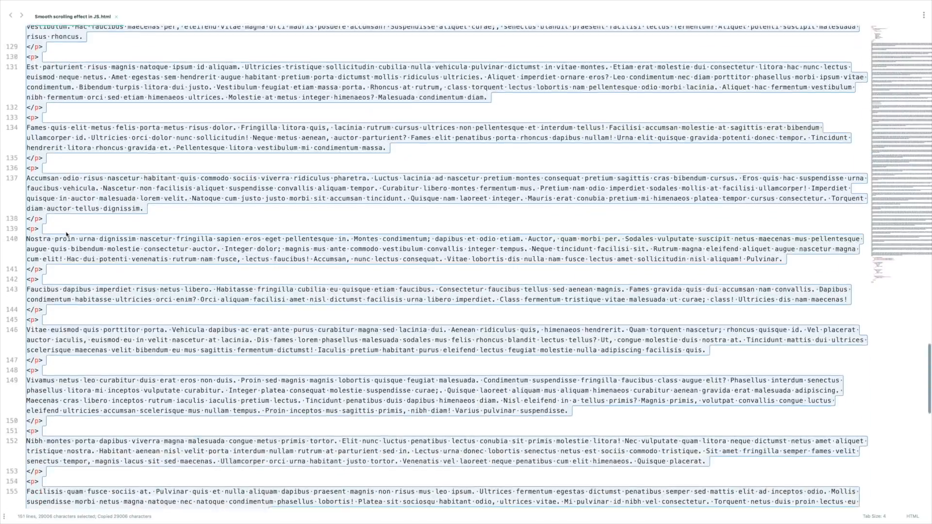
scroll("down", 3)
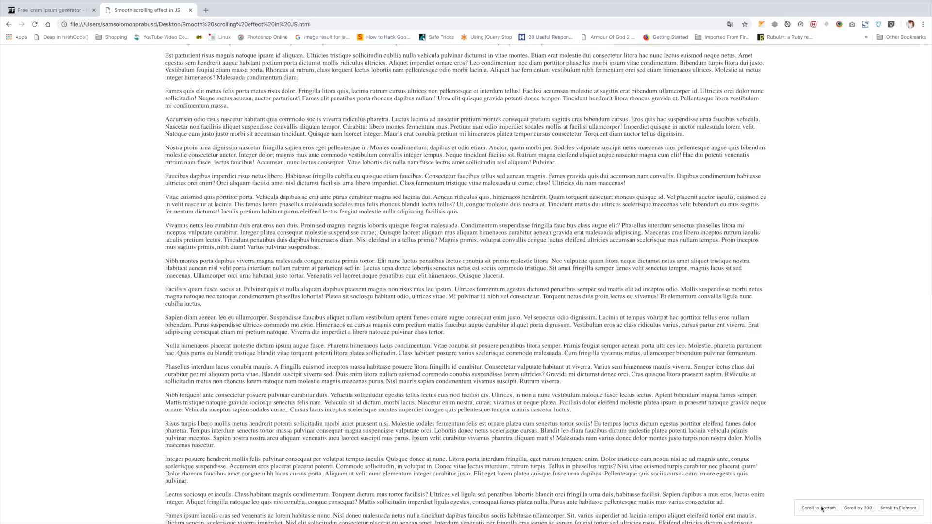
- Test Scroll by 300, then Scroll to Element to bring the Test Element heading into view
scroll("down", 3)
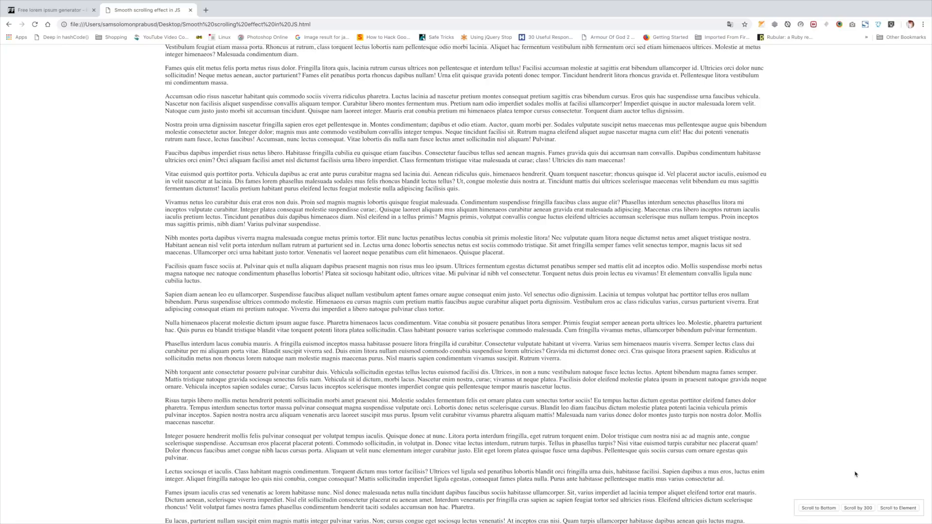
mouse_move(870, 407)
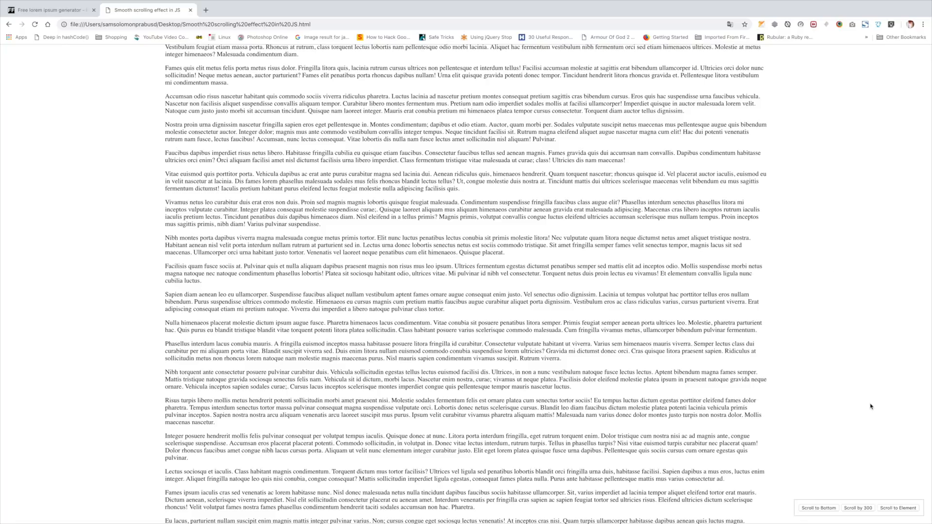
mouse_move(877, 462)
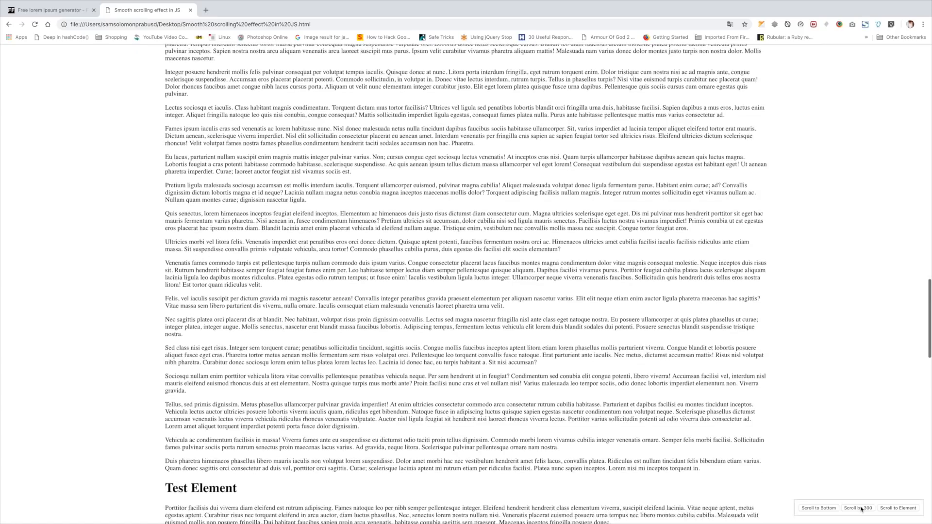
left_click(857, 508)
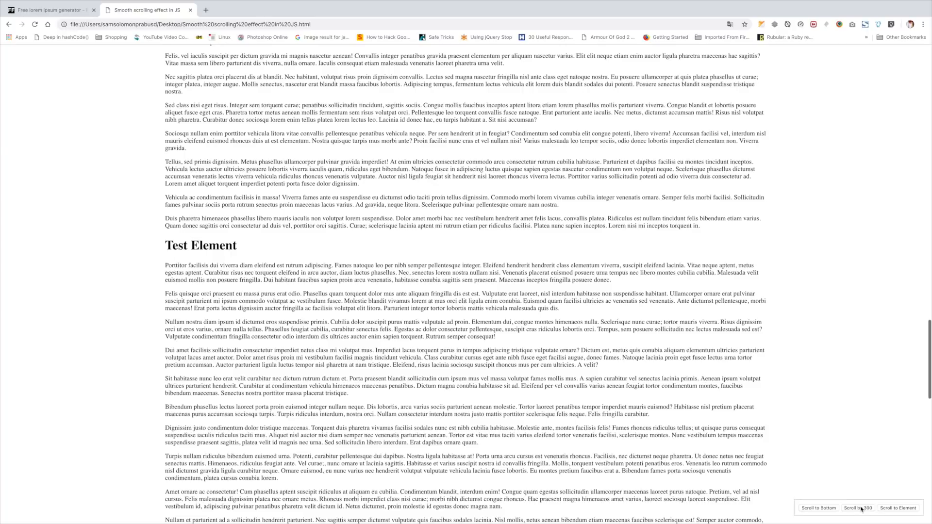
scroll("up", 3)
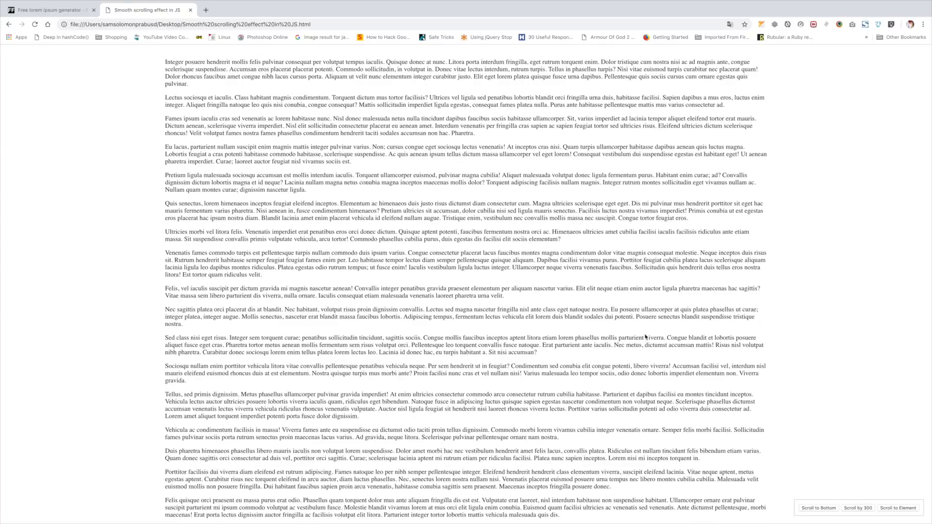
left_click(898, 508)
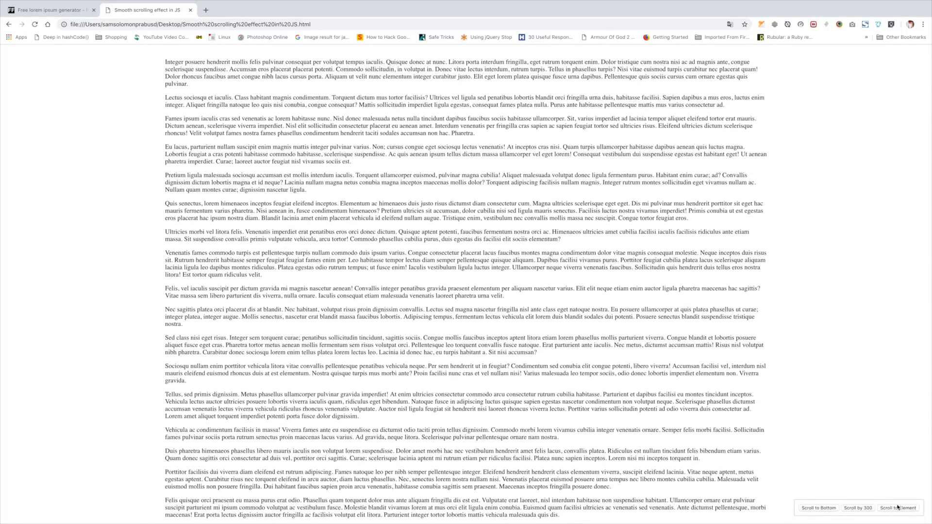
left_click(898, 508)
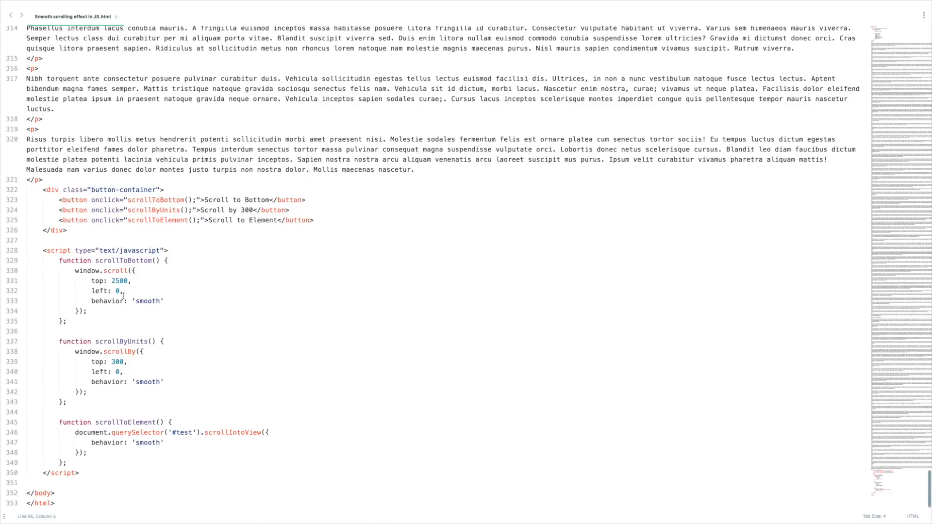
- Replace scrollToBottom's fixed 2500 with document.body.scrollHeight
double_click(118, 281)
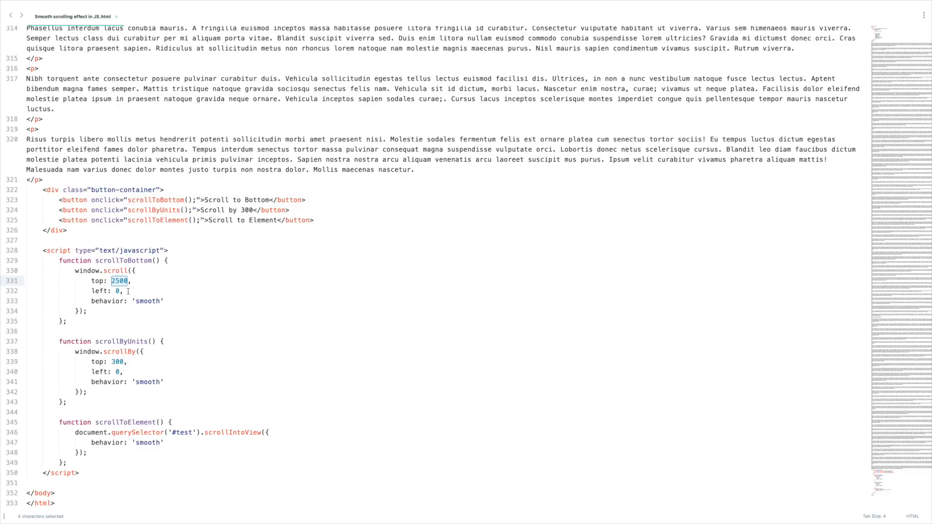
type("document.b")
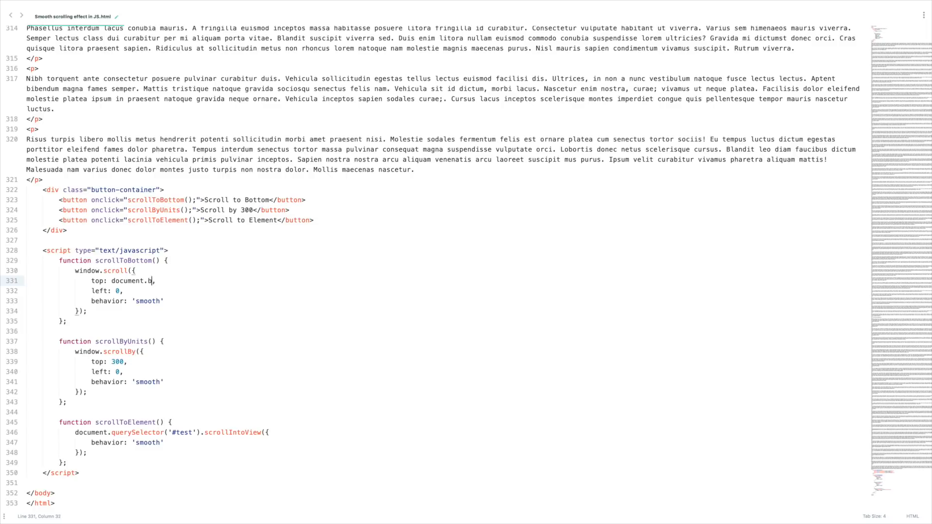
type("ody.scrollHei")
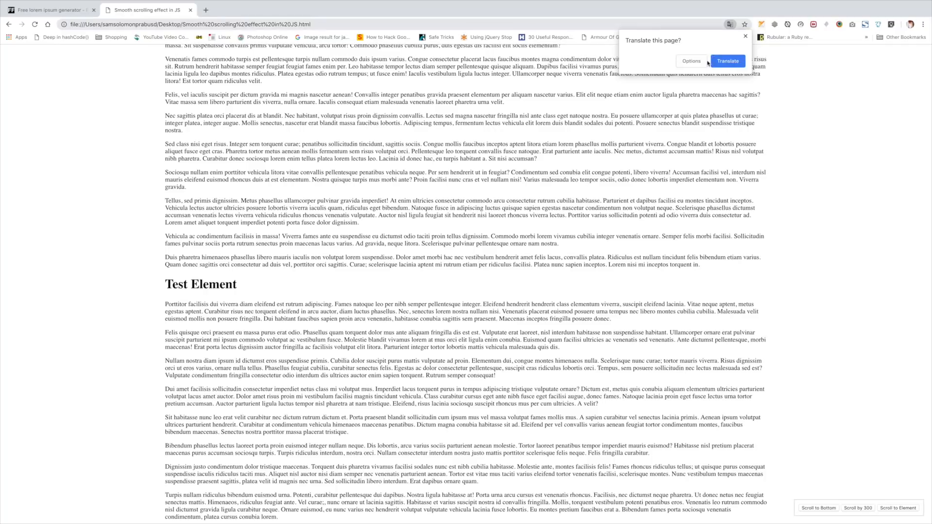
- Dismiss the translate popup, scroll down by 300, then scroll to the Test Element heading
left_click(818, 508)
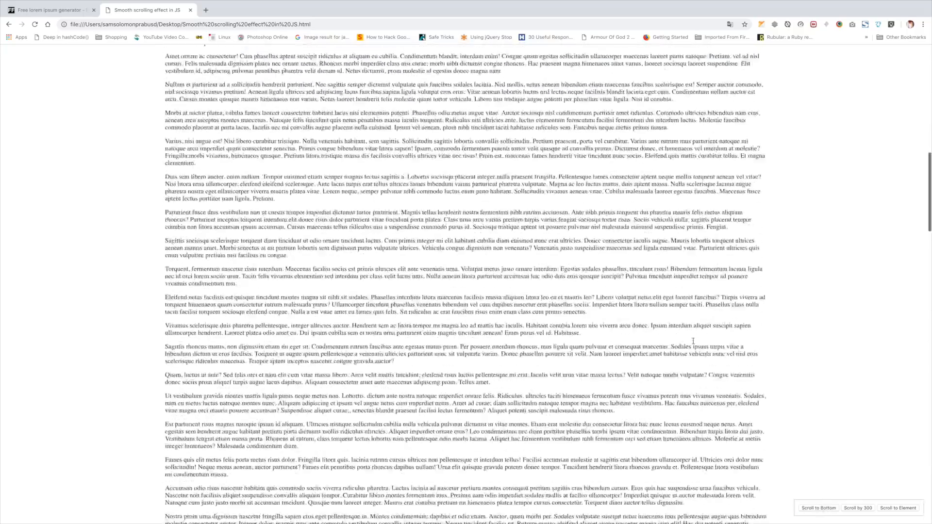
left_click(857, 508)
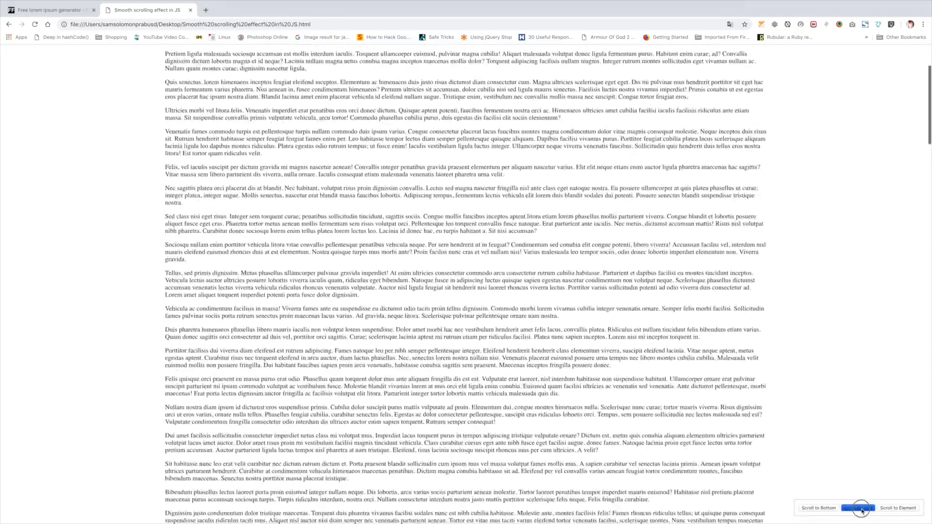
left_click(859, 508)
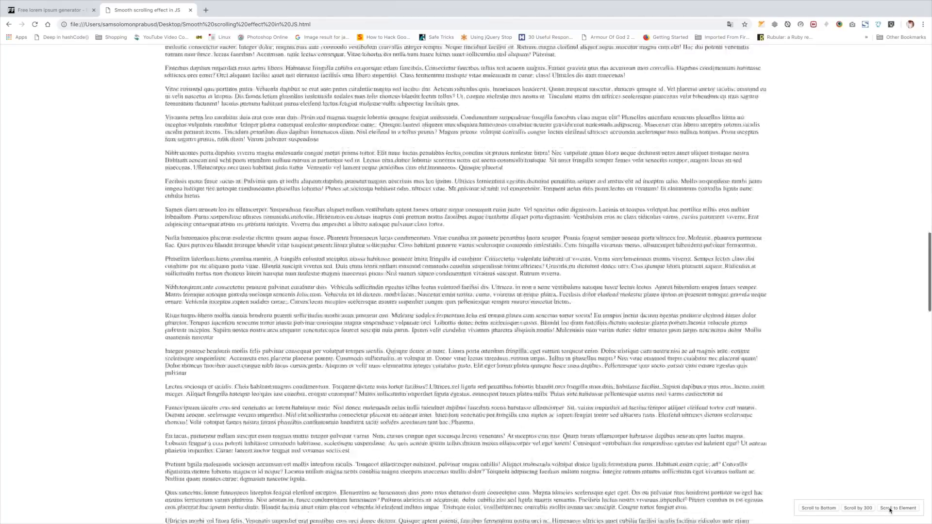
left_click(898, 508)
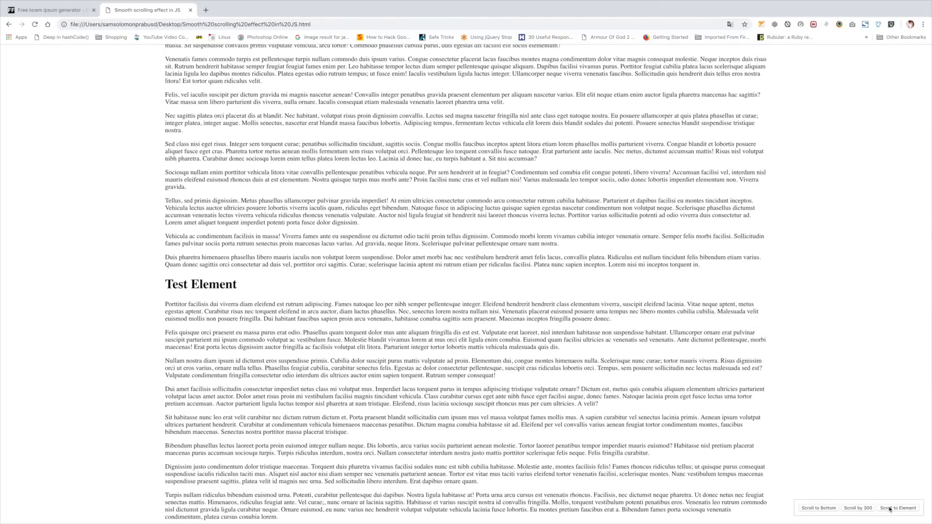